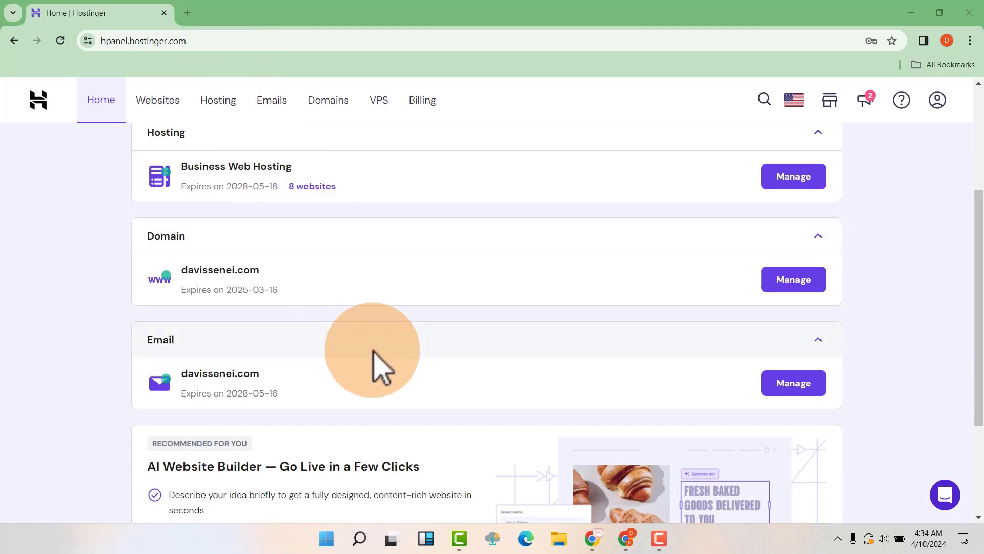
{"action": "mouse_move", "coordinate": [593, 543]}
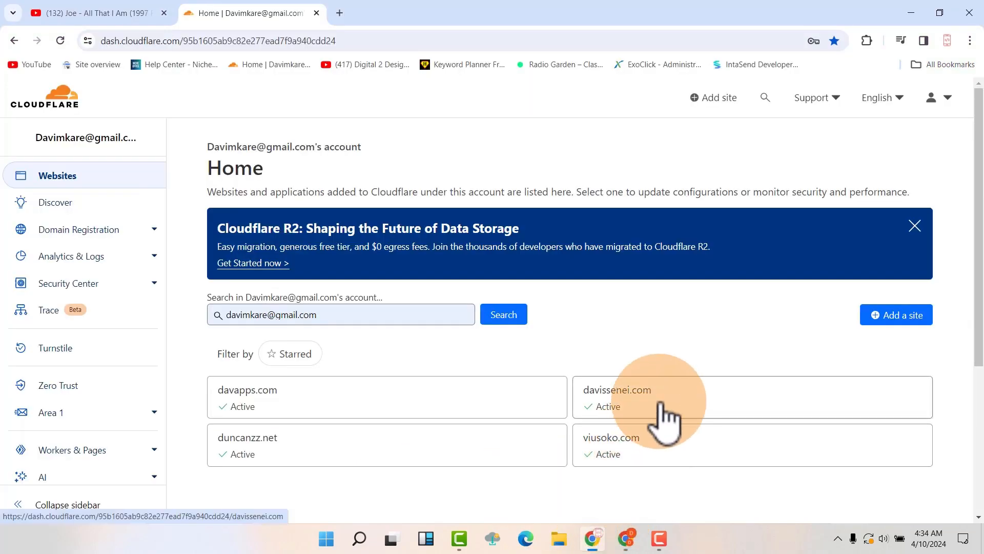
{"action": "mouse_move", "coordinate": [634, 421]}
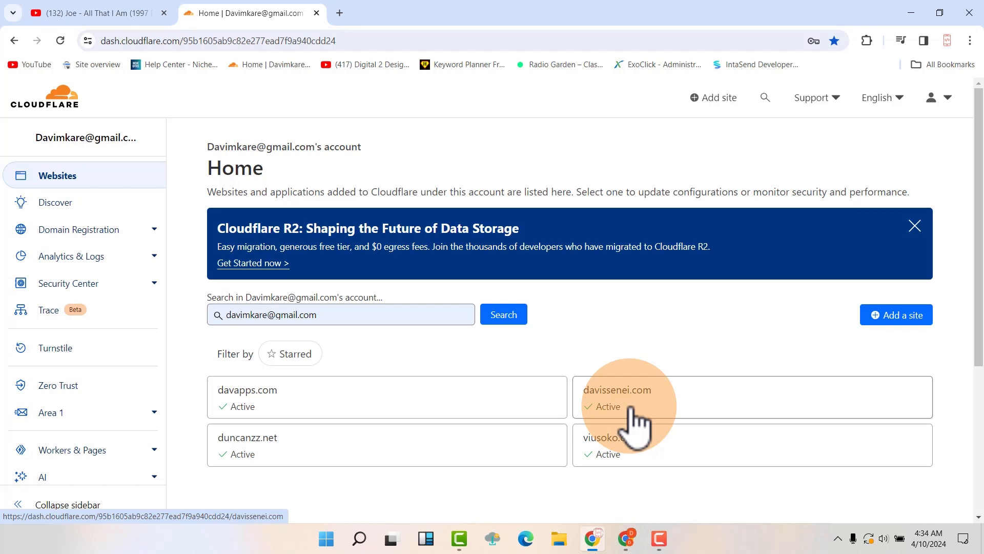
{"action": "mouse_move", "coordinate": [637, 422]}
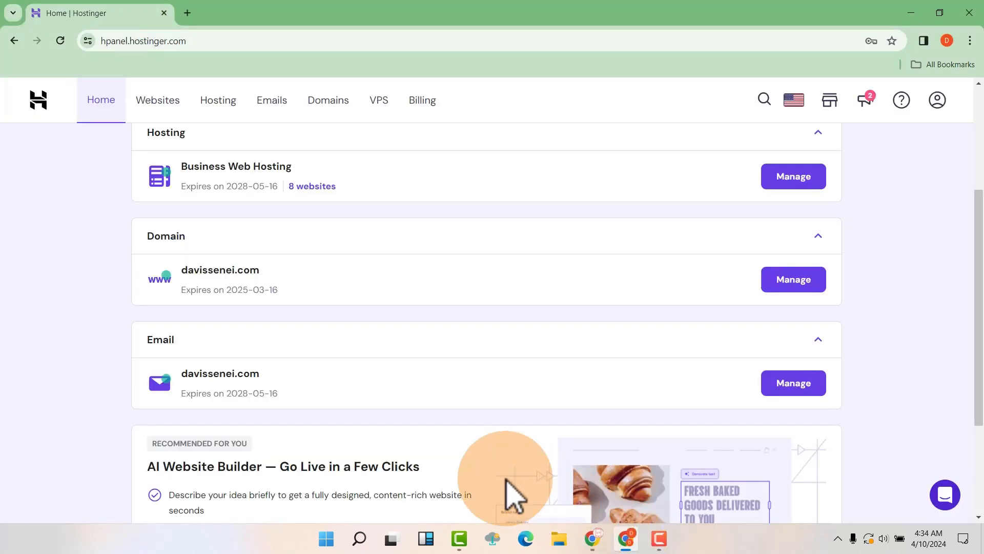
{"action": "mouse_move", "coordinate": [307, 389]}
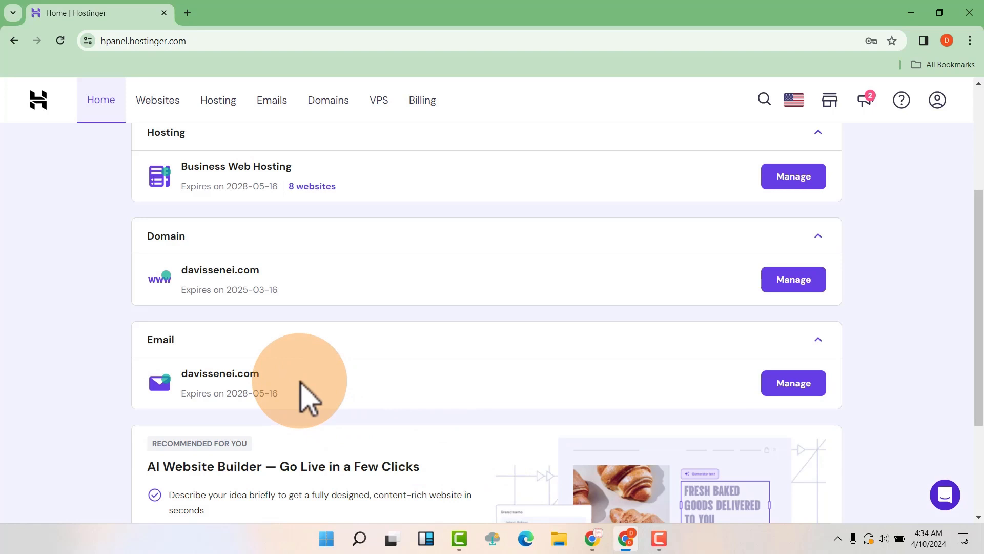
{"action": "mouse_move", "coordinate": [341, 392]}
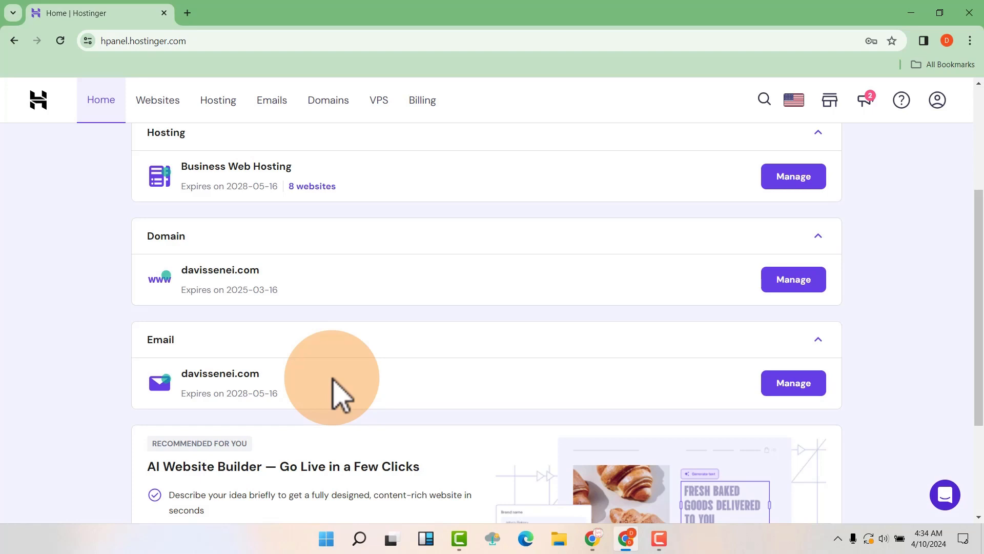
{"action": "mouse_move", "coordinate": [313, 370]}
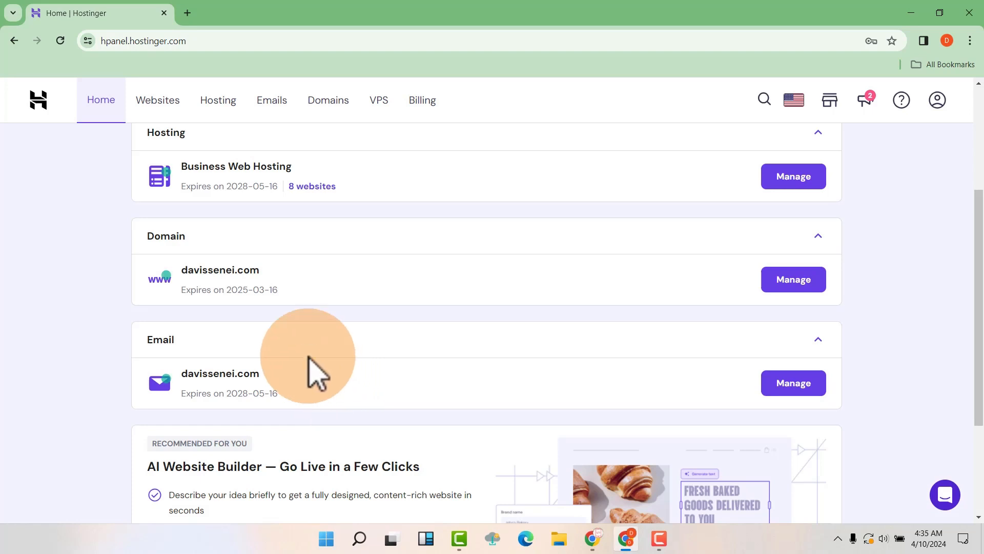
{"action": "mouse_move", "coordinate": [270, 333]}
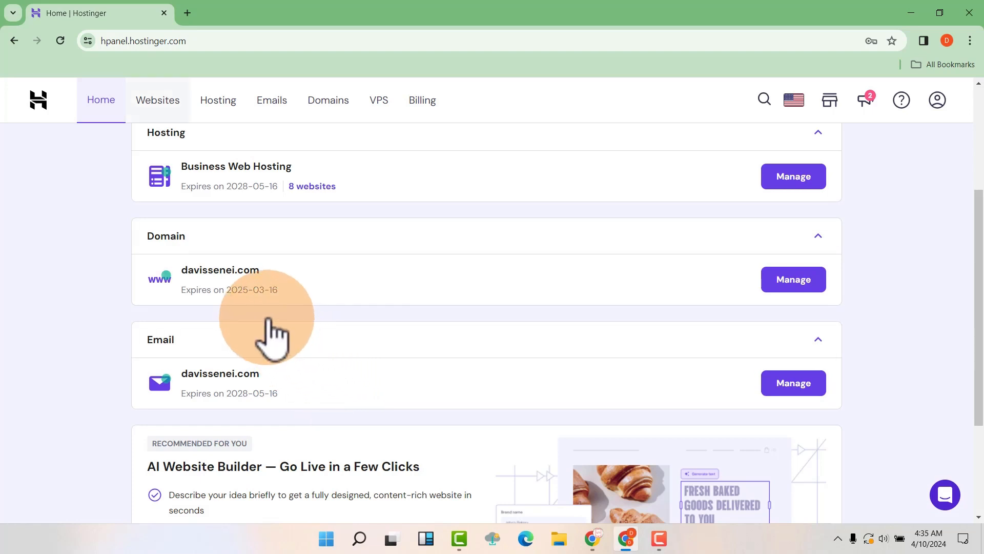
Open the davissenei.com website dashboard from Websites and expand its Domains section.
{"action": "left_click", "coordinate": [158, 99]}
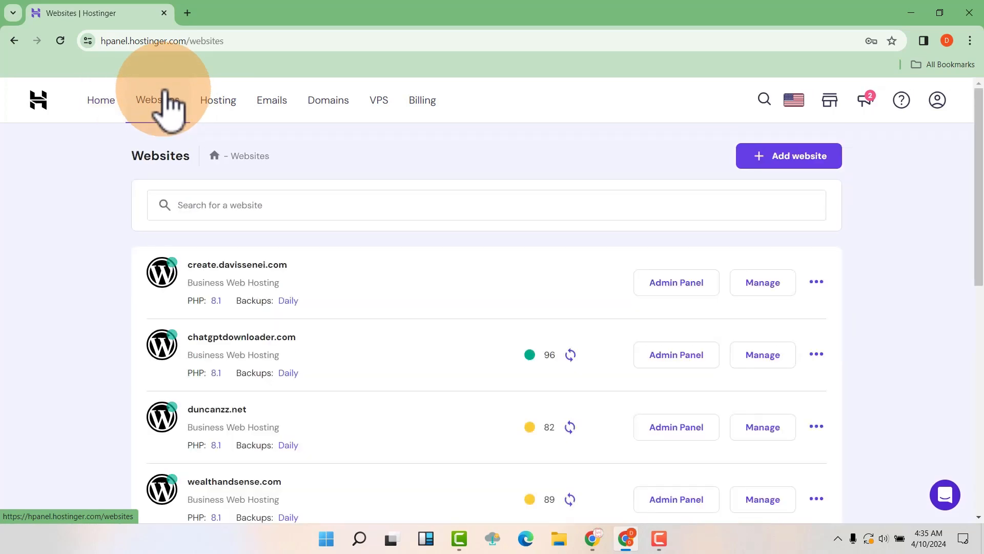
{"action": "scroll", "scroll_direction": "down", "scroll_amount": 3}
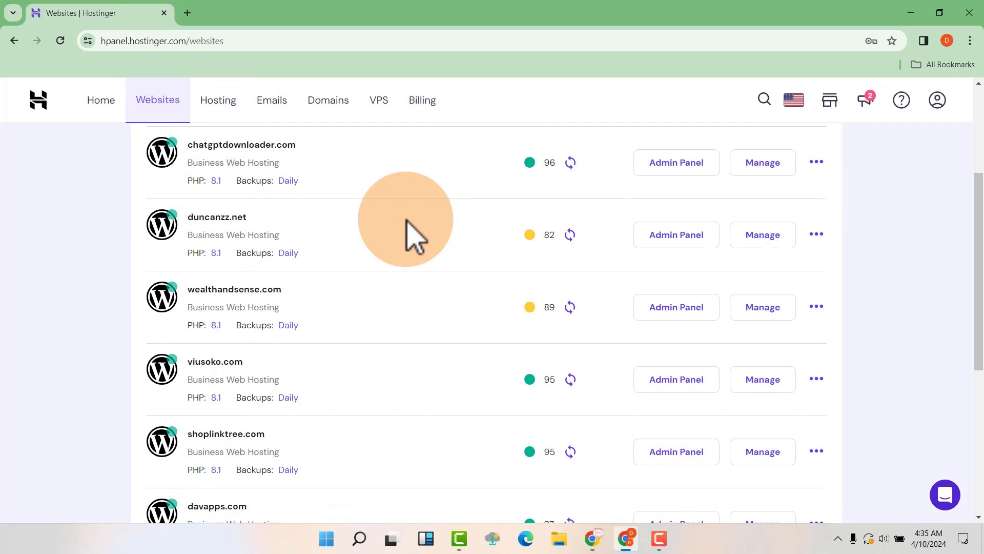
{"action": "scroll", "scroll_direction": "down", "scroll_amount": 3}
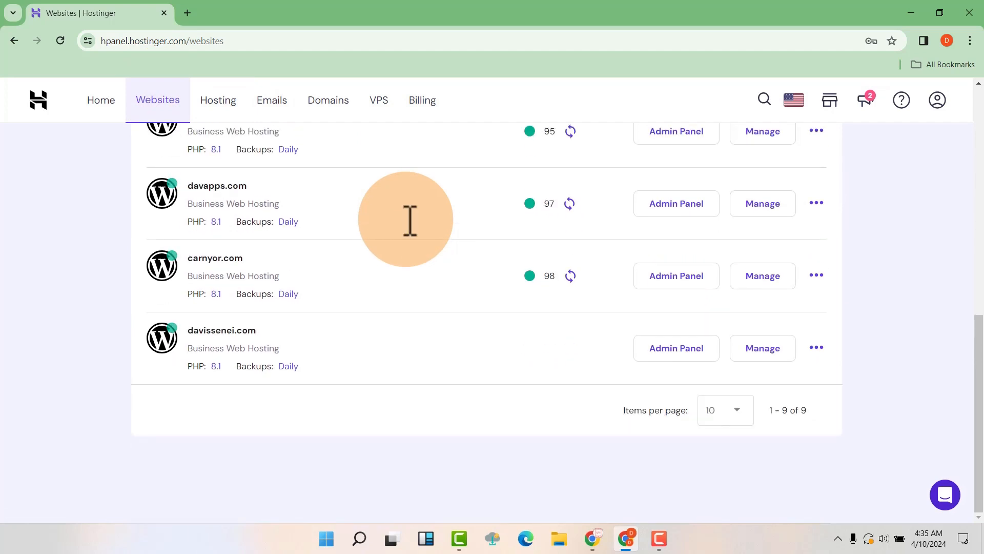
{"action": "mouse_move", "coordinate": [414, 236]}
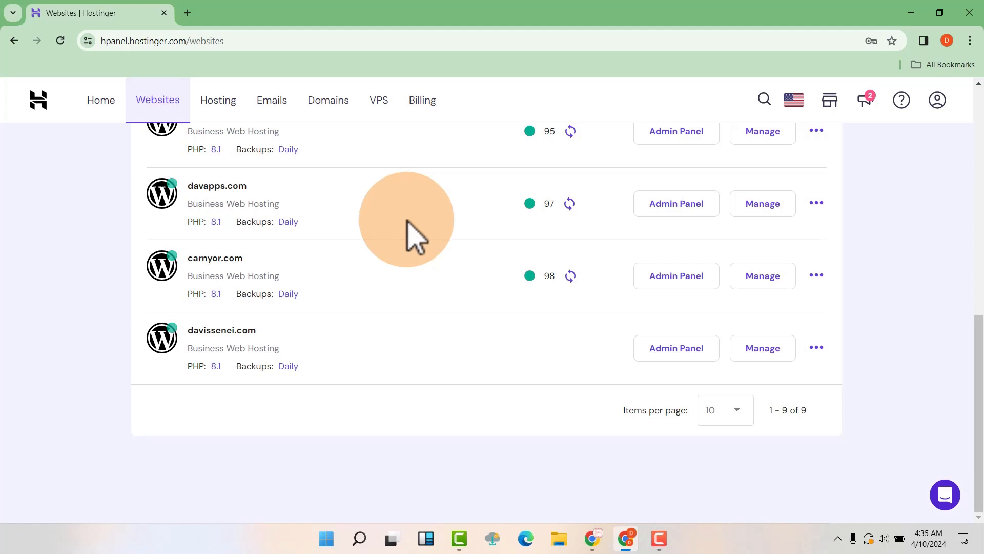
{"action": "left_click", "coordinate": [761, 348]}
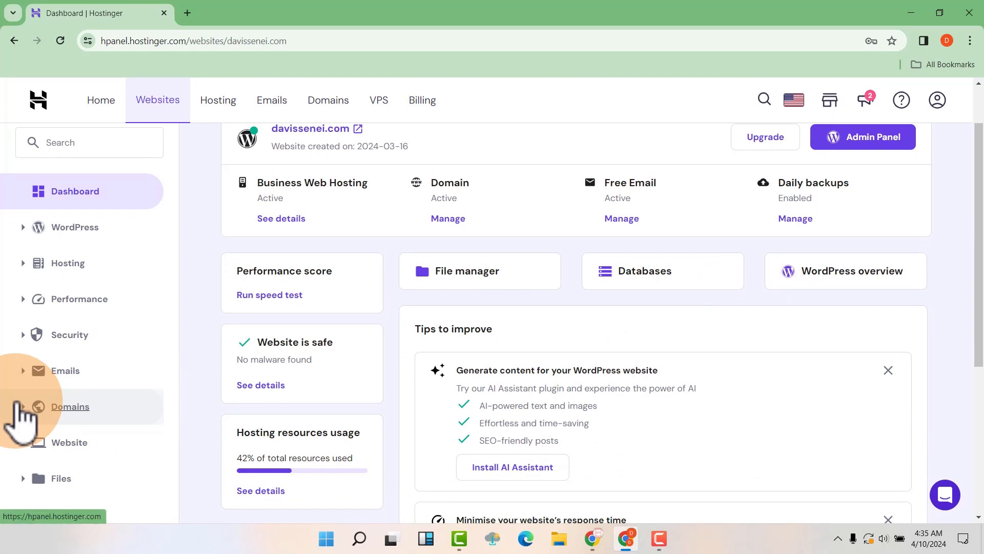
{"action": "left_click", "coordinate": [70, 406]}
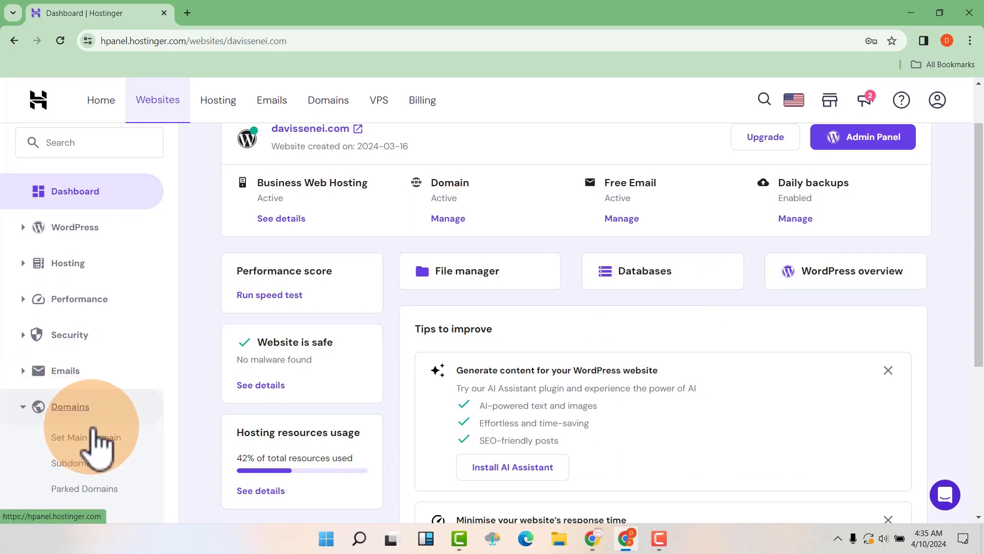
{"action": "scroll", "scroll_direction": "down", "scroll_amount": 3}
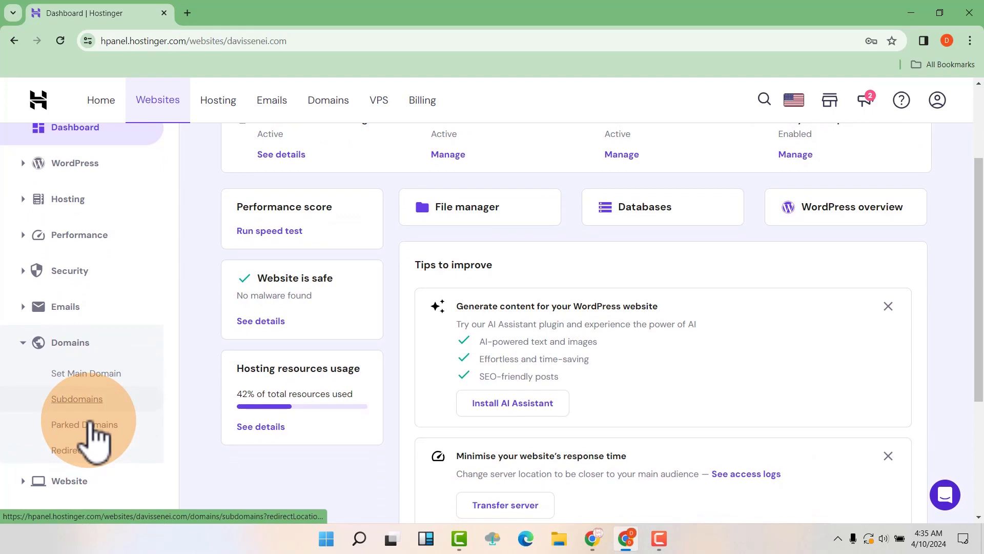
Create the subdomain 'tools' with a custom '__tools' folder.
{"action": "left_click", "coordinate": [76, 399]}
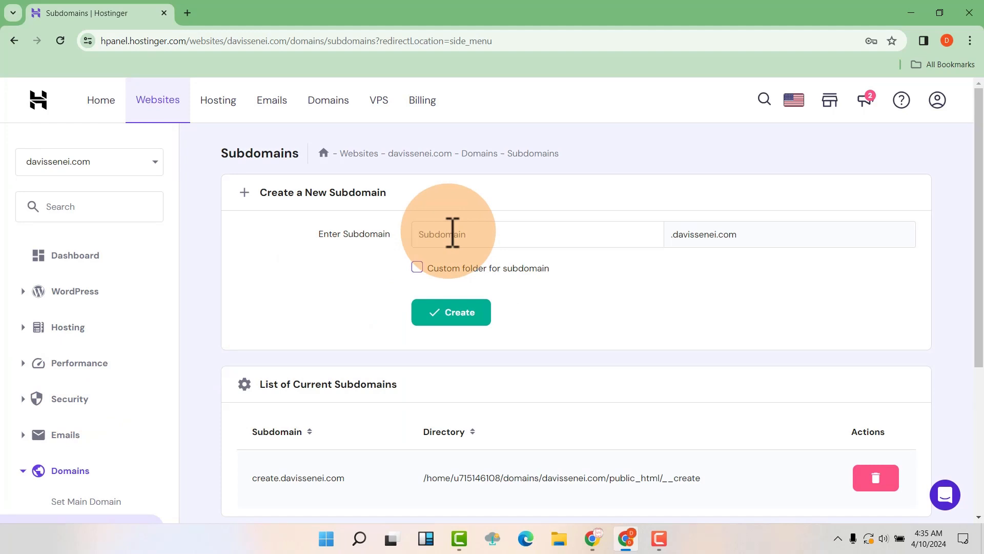
{"action": "type", "text": "to"}
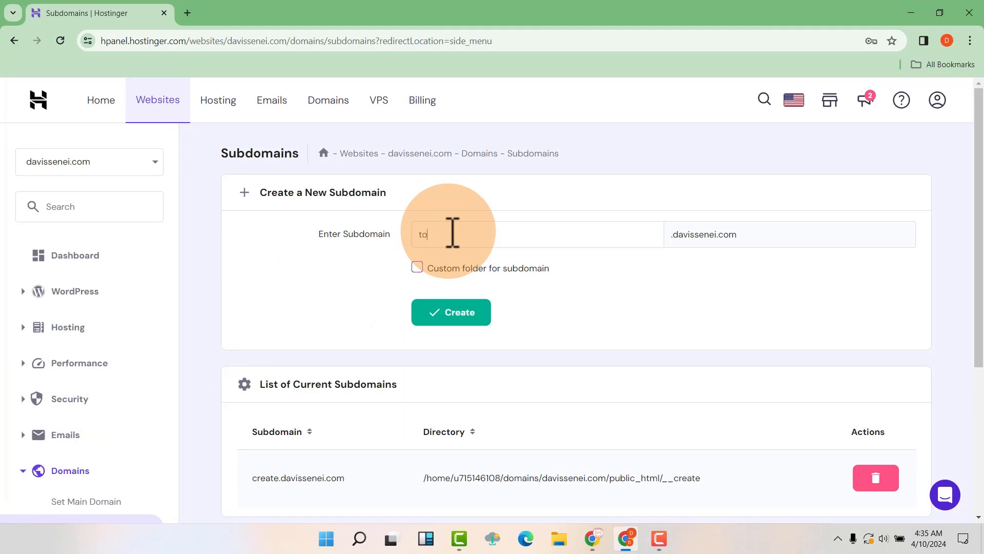
{"action": "type", "text": "ols"}
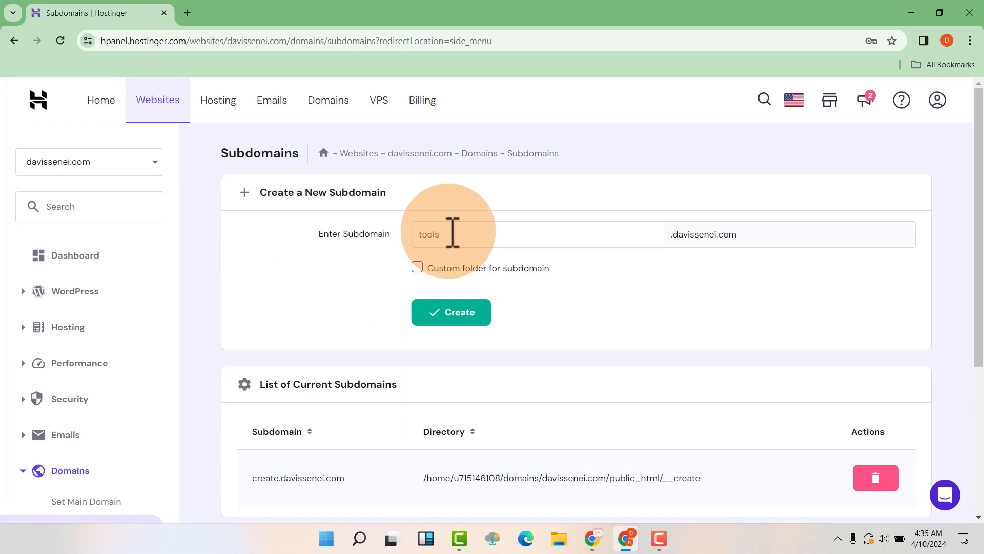
{"action": "mouse_move", "coordinate": [681, 244]}
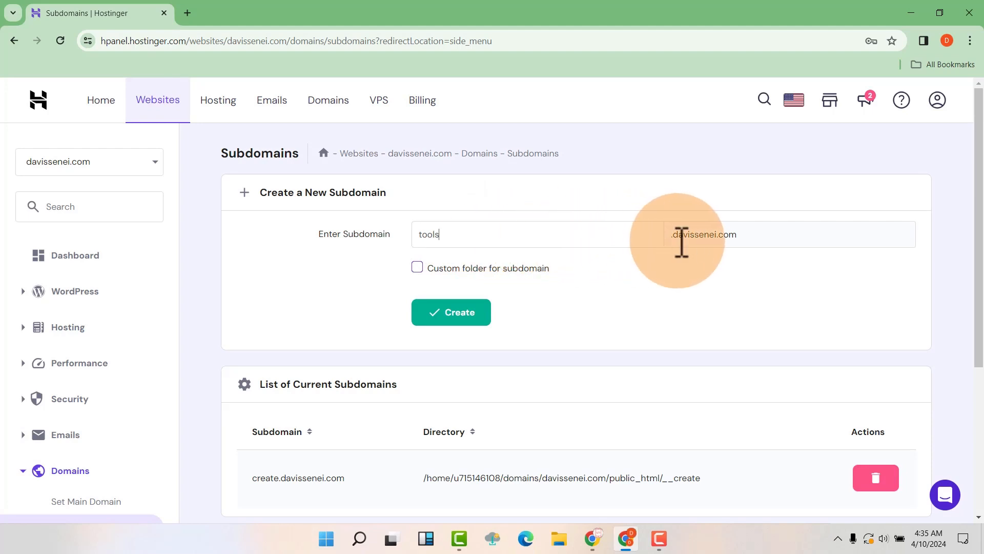
{"action": "mouse_move", "coordinate": [427, 282]}
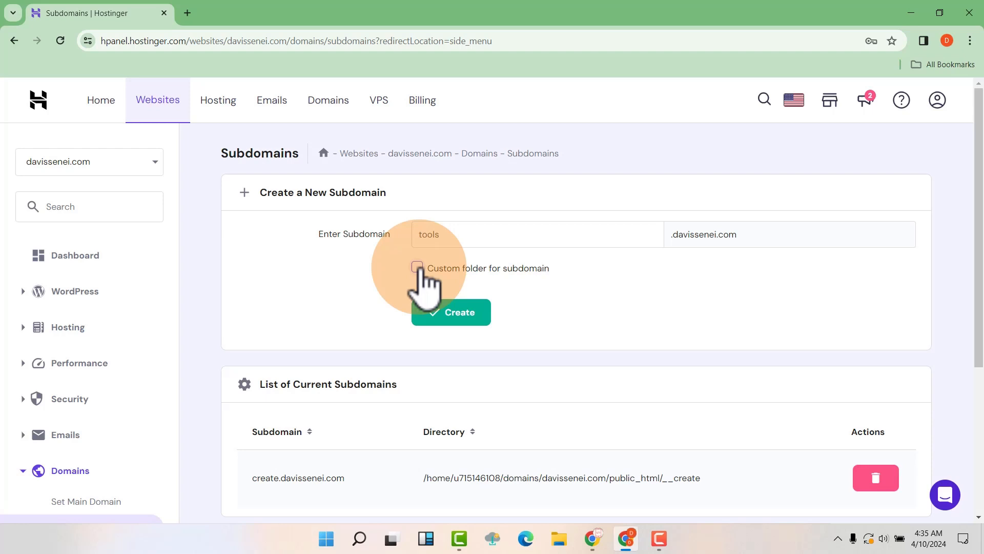
{"action": "left_click", "coordinate": [417, 268]}
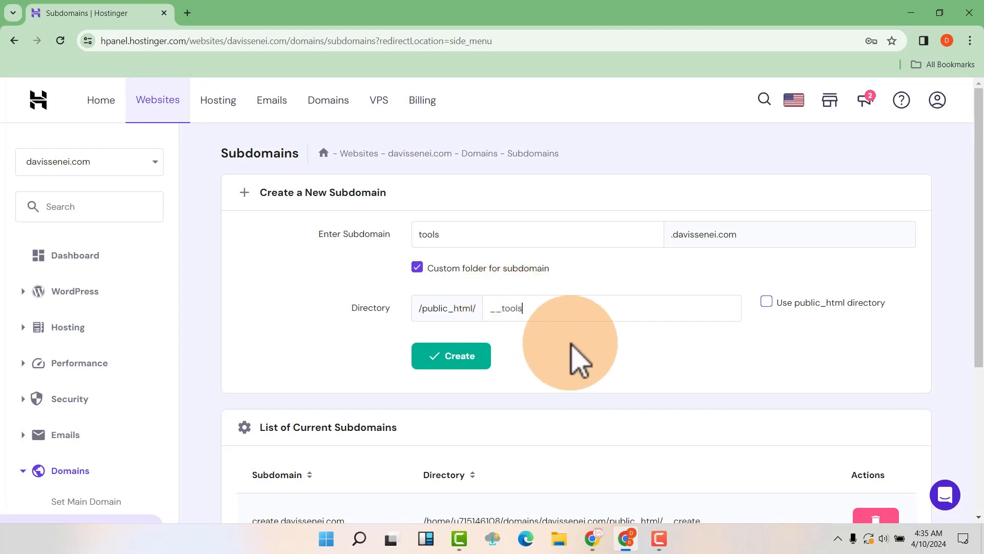
{"action": "mouse_move", "coordinate": [538, 358]}
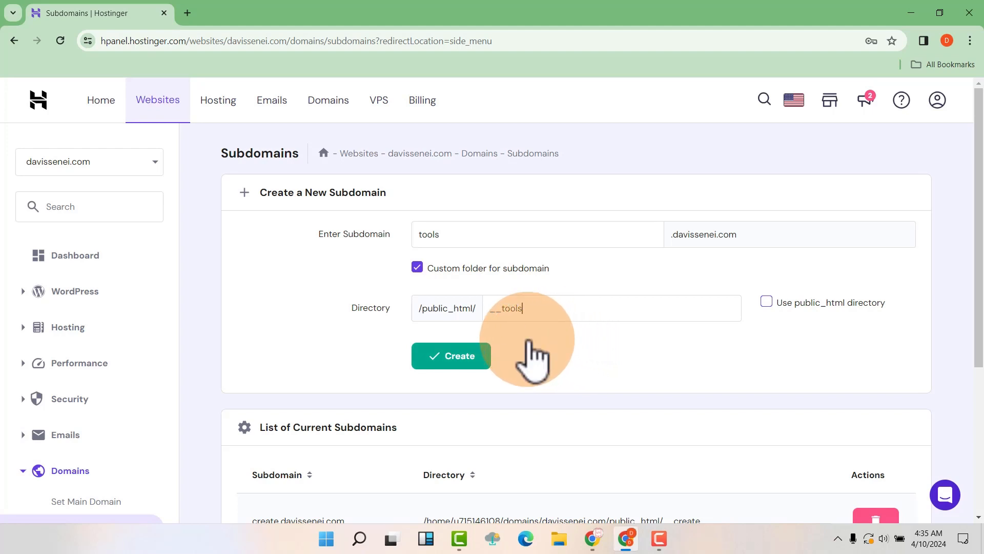
{"action": "left_click", "coordinate": [450, 355]}
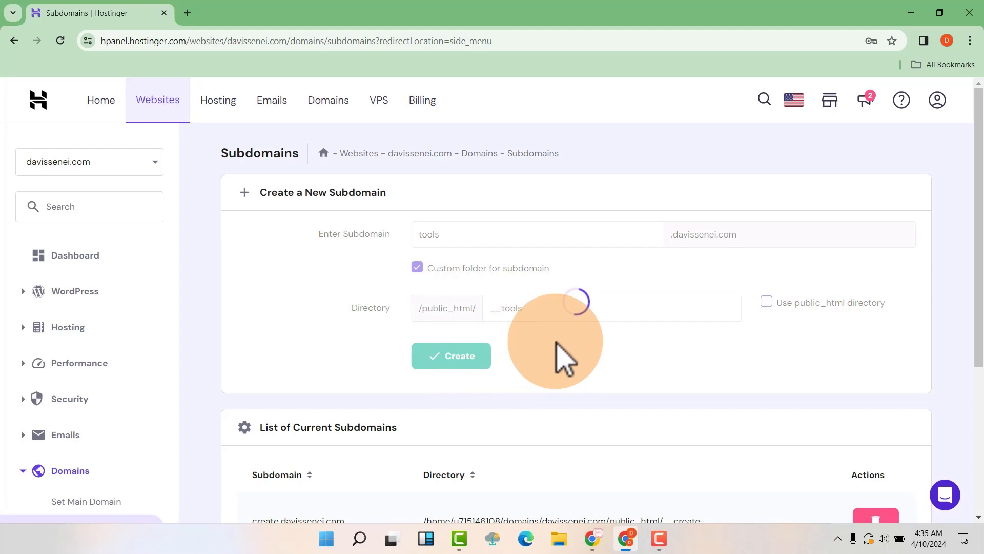
{"action": "left_click", "coordinate": [450, 355]}
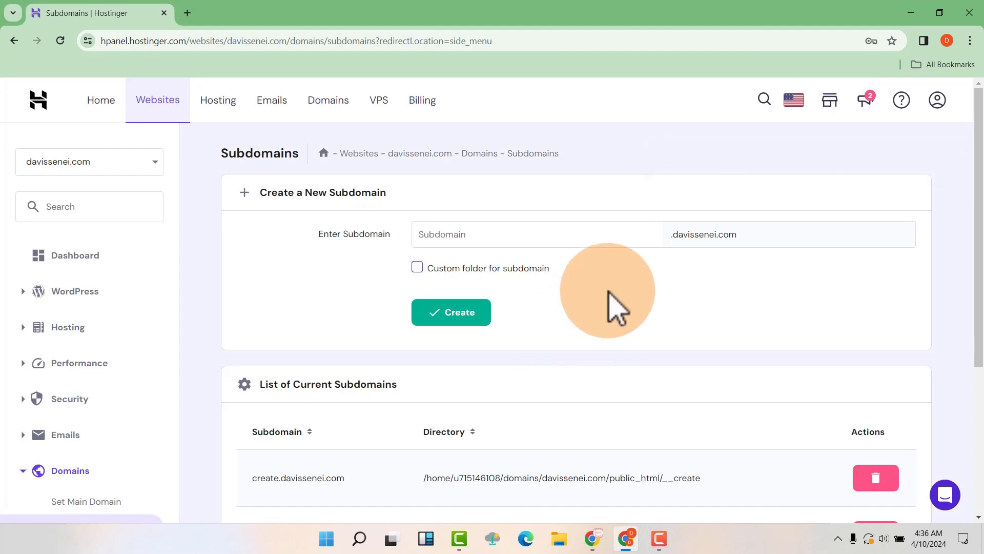
{"action": "mouse_move", "coordinate": [74, 255]}
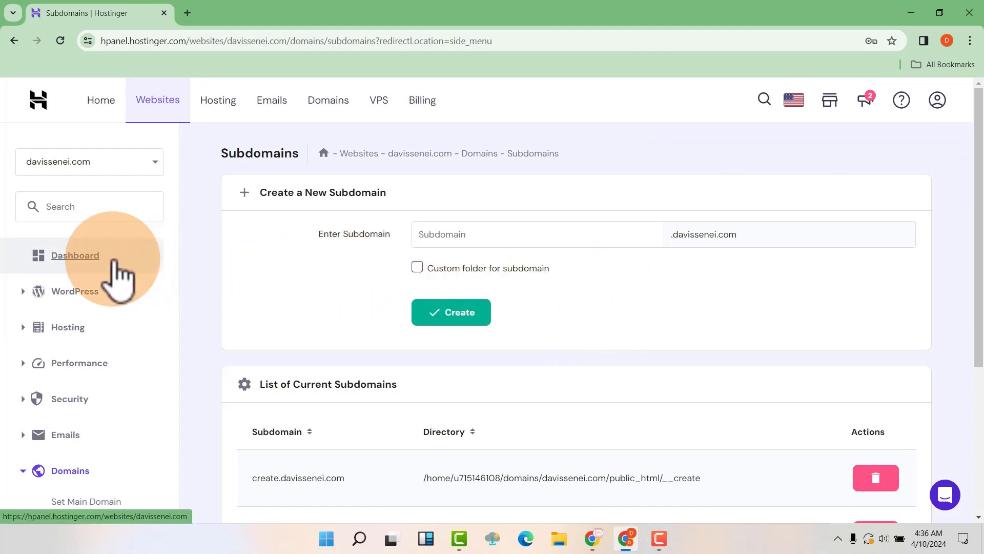
Open the hosting plan details and copy the website IP address 45.137.159.171.
{"action": "left_click", "coordinate": [73, 255]}
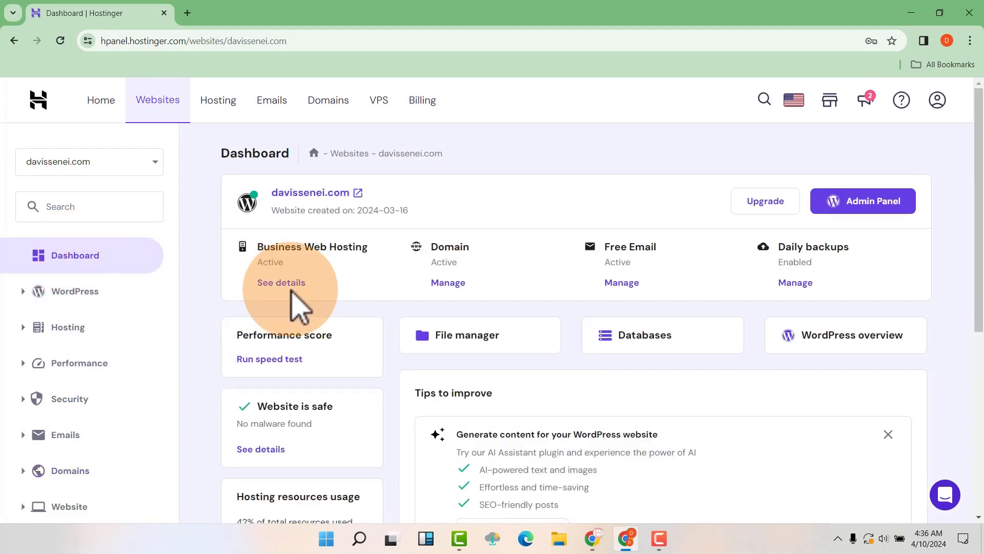
{"action": "left_click", "coordinate": [281, 282]}
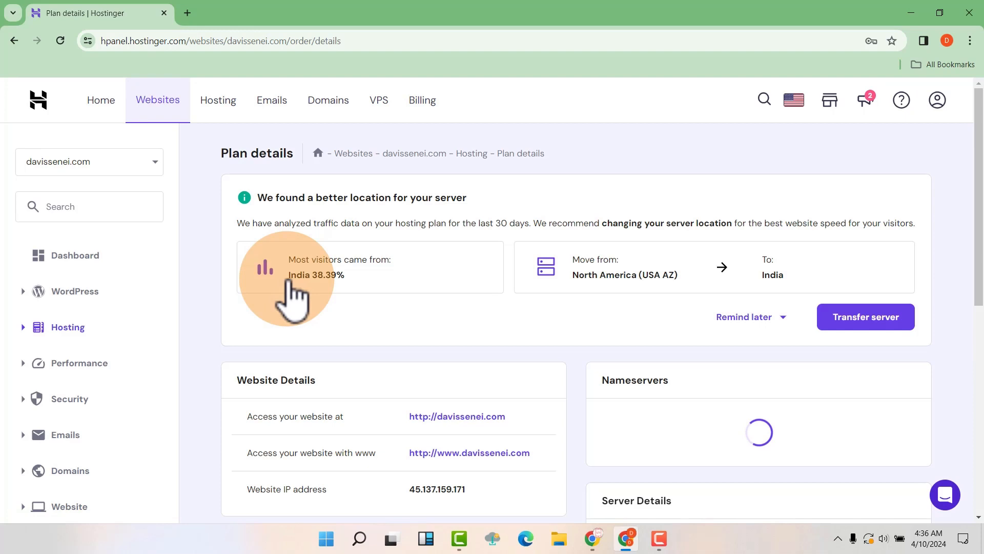
{"action": "scroll", "scroll_direction": "down", "scroll_amount": 3}
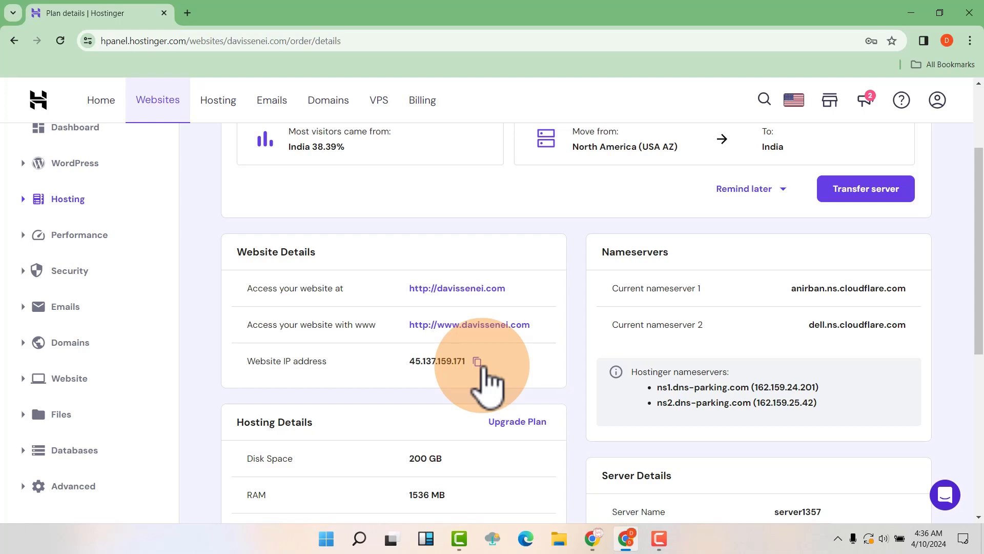
{"action": "mouse_move", "coordinate": [449, 386]}
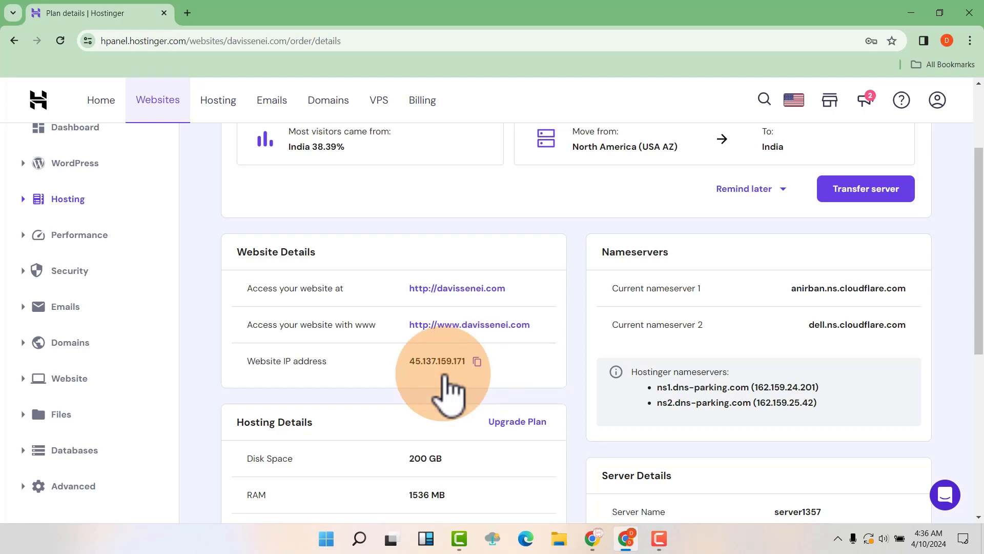
{"action": "mouse_move", "coordinate": [478, 363]}
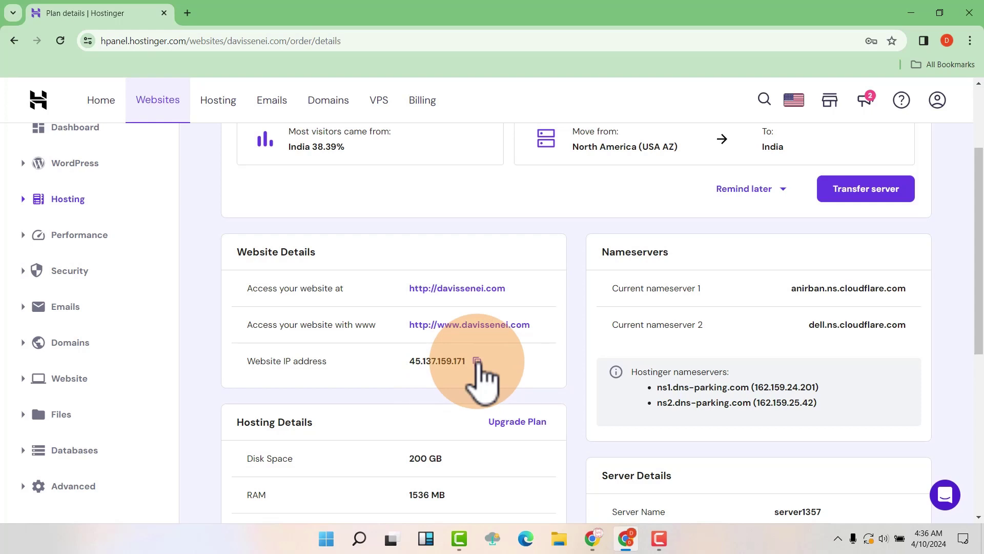
{"action": "left_click", "coordinate": [477, 360]}
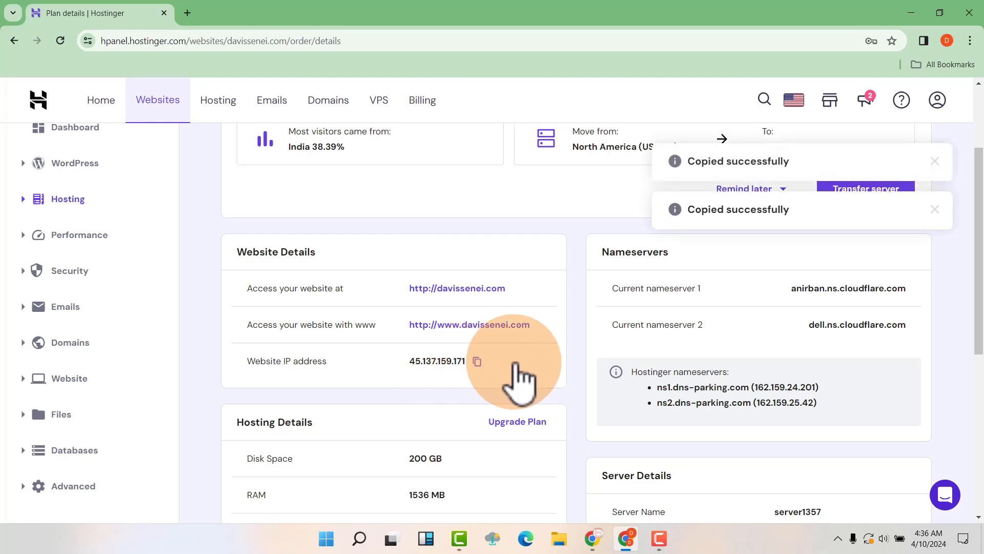
{"action": "mouse_move", "coordinate": [593, 539]}
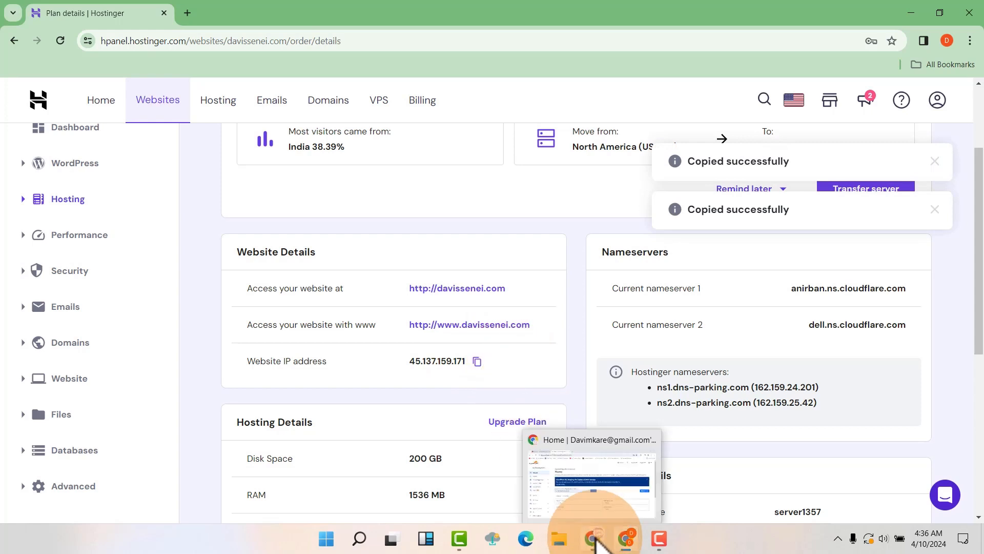
In Cloudflare, open davissenei.com's DNS Records table.
{"action": "left_click", "coordinate": [590, 480]}
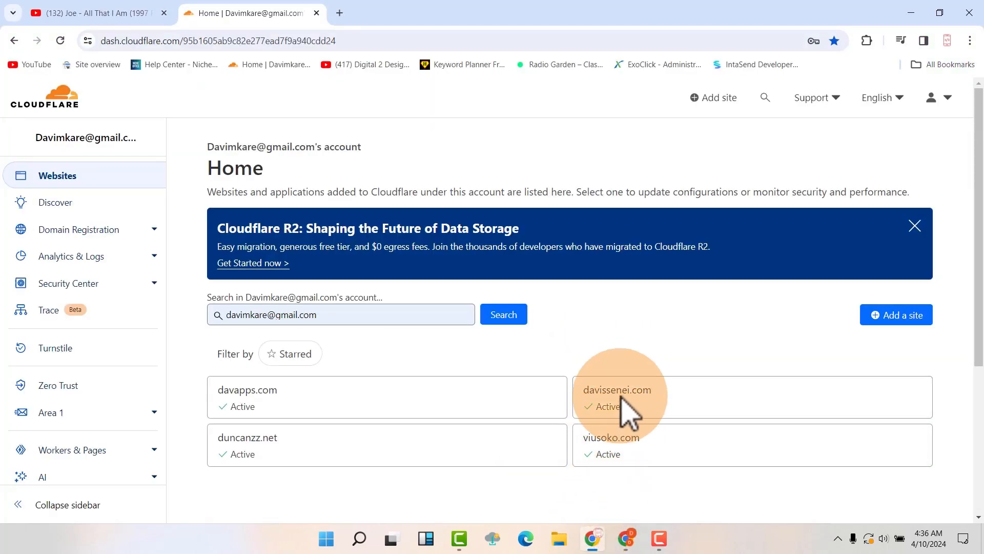
{"action": "mouse_move", "coordinate": [624, 406]}
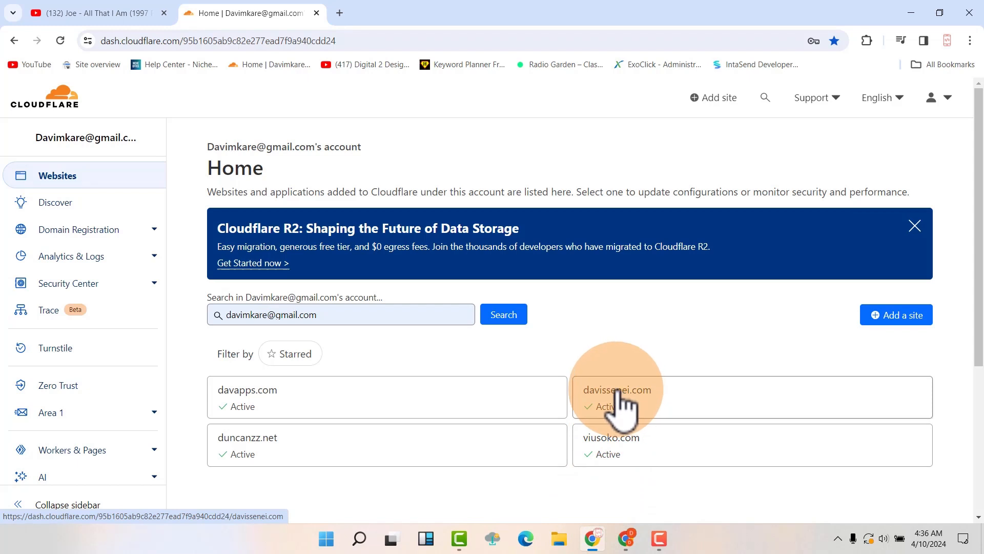
{"action": "left_click", "coordinate": [616, 389]}
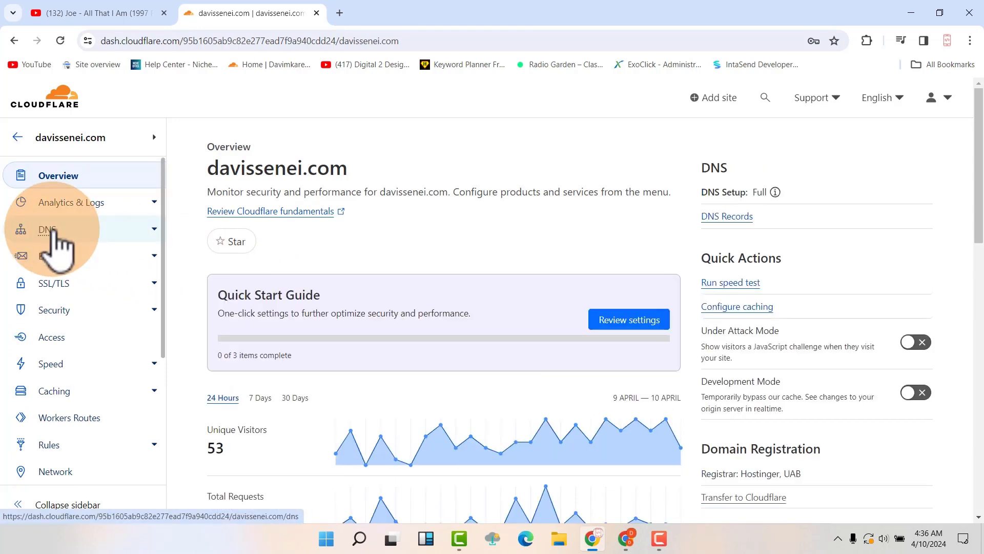
{"action": "left_click", "coordinate": [48, 229]}
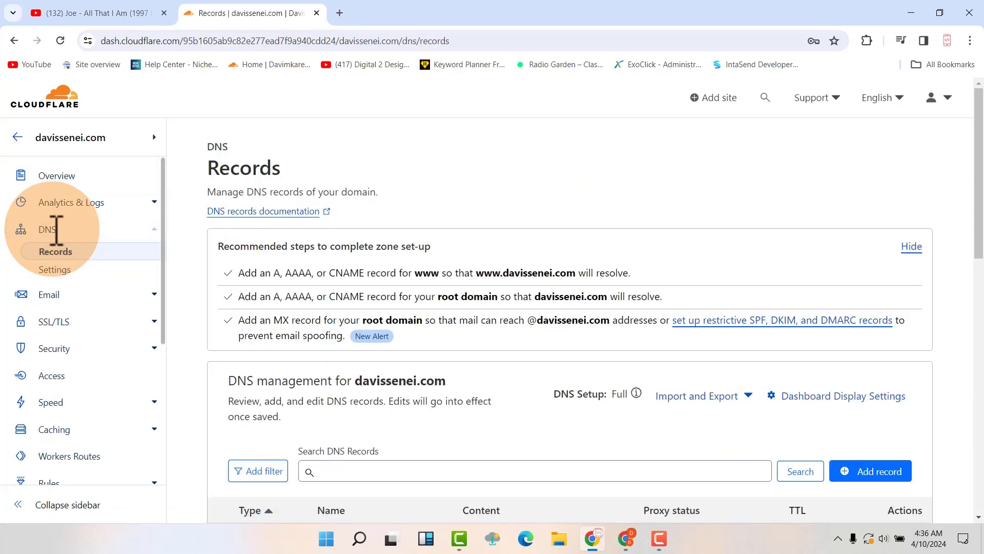
{"action": "scroll", "scroll_direction": "down", "scroll_amount": 3}
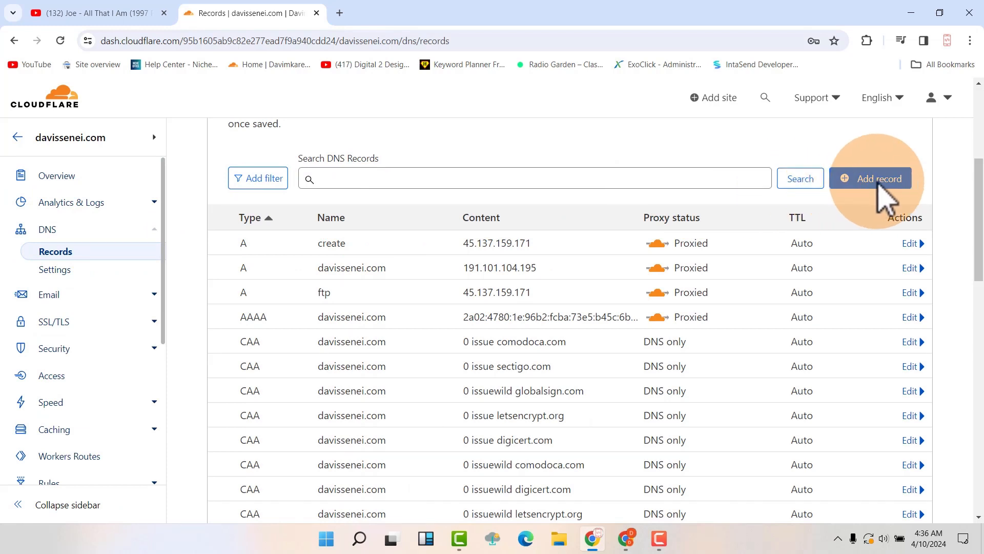
{"action": "mouse_move", "coordinate": [878, 204]}
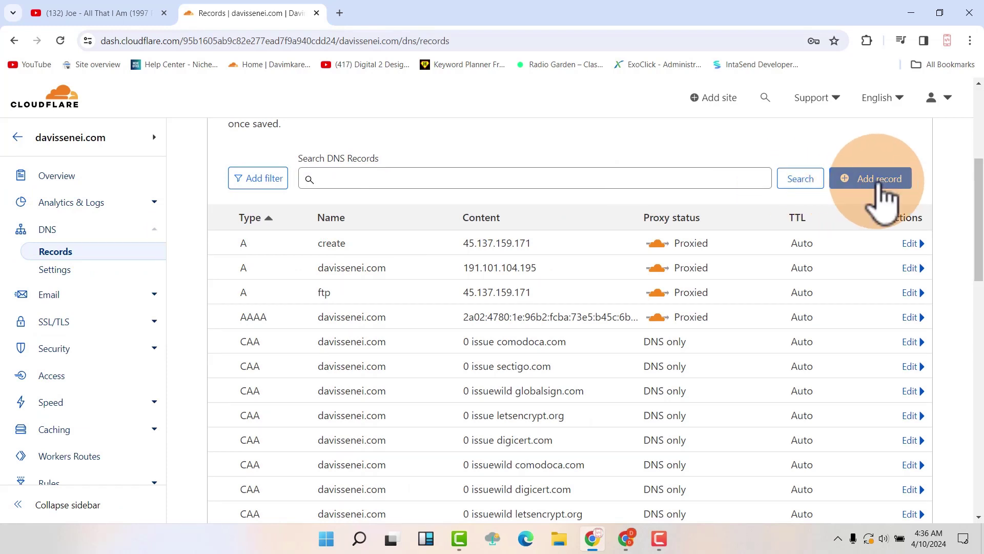
Add an A record named 'tools' pointing to 45.137.159.171 and save it.
{"action": "left_click", "coordinate": [870, 179]}
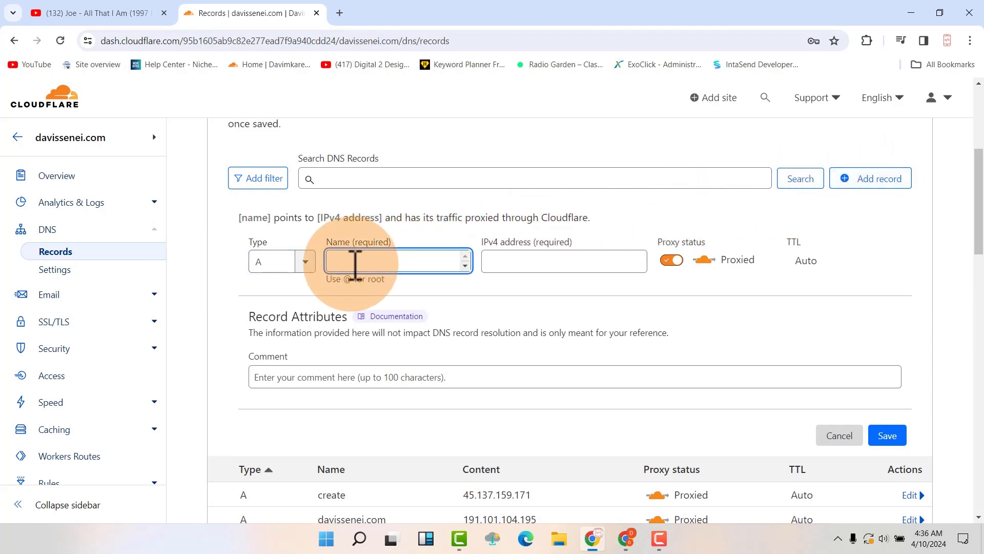
{"action": "type", "text": "tool"}
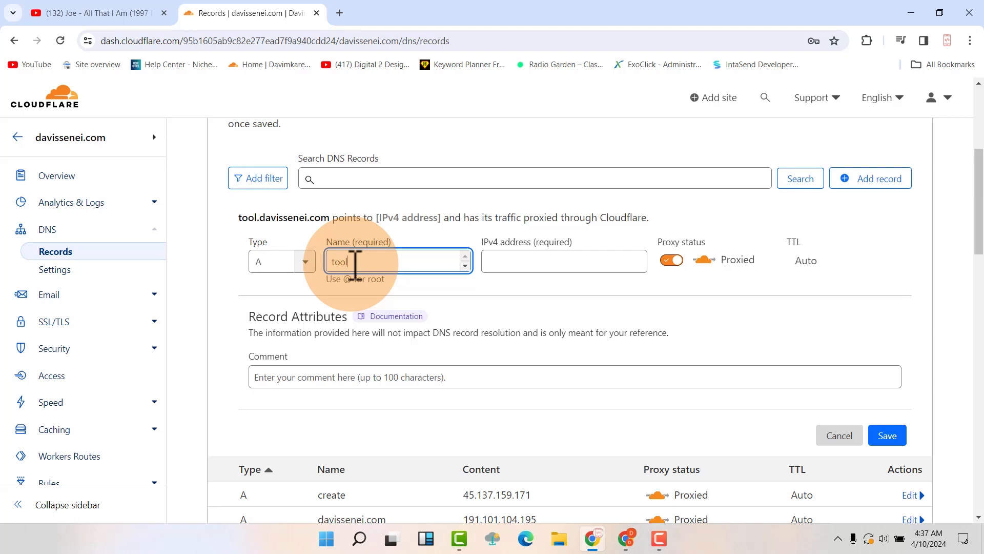
{"action": "type", "text": "s"}
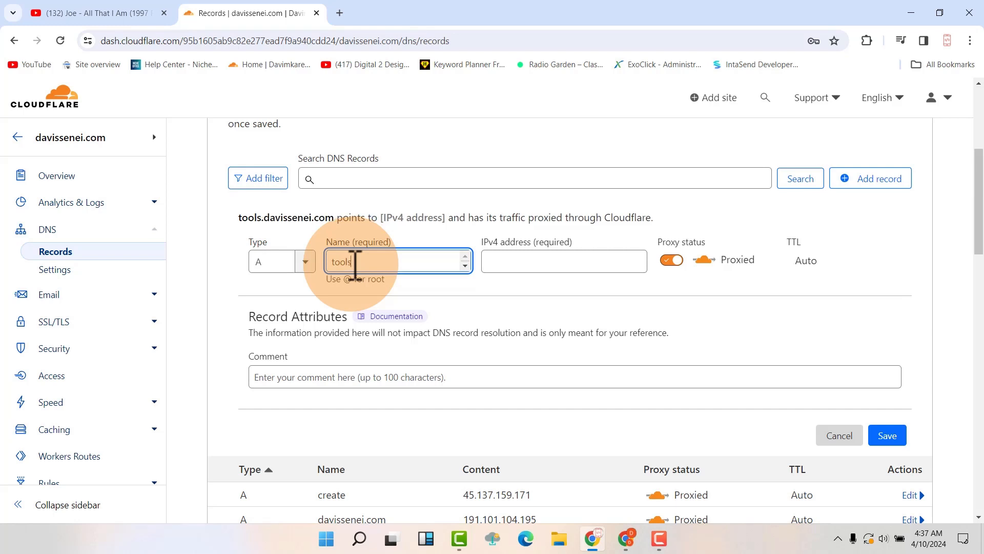
{"action": "mouse_move", "coordinate": [361, 286]}
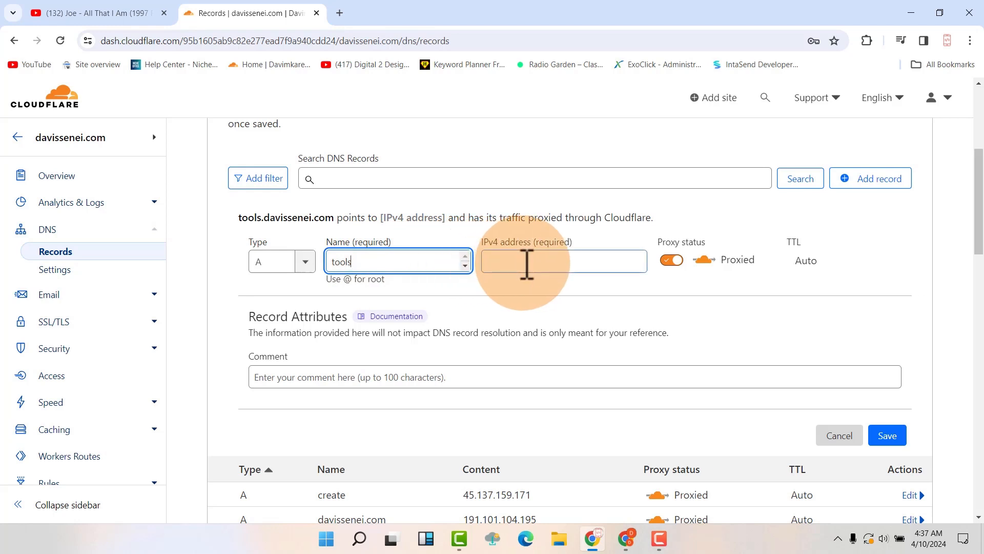
{"action": "type", "text": "45.137.159.171"}
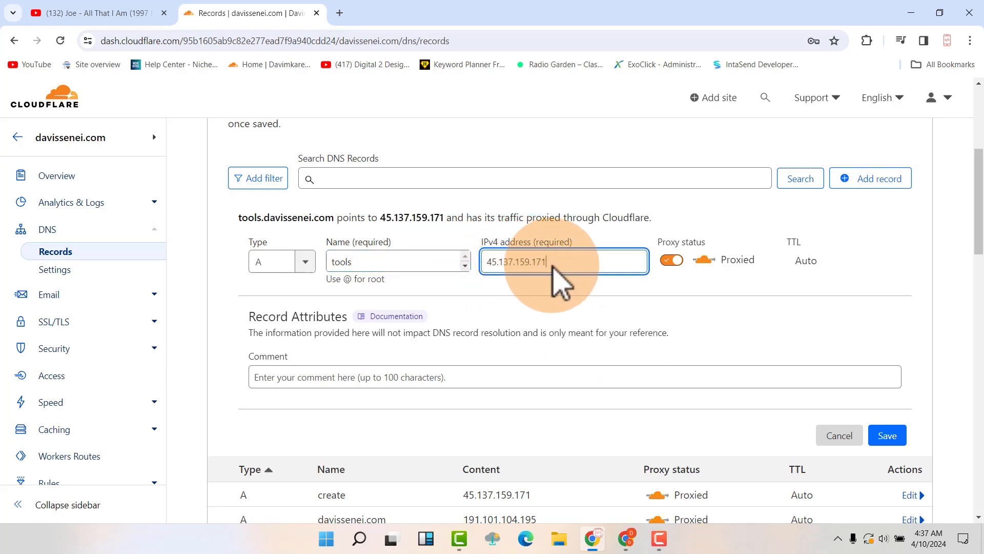
{"action": "mouse_move", "coordinate": [377, 258]}
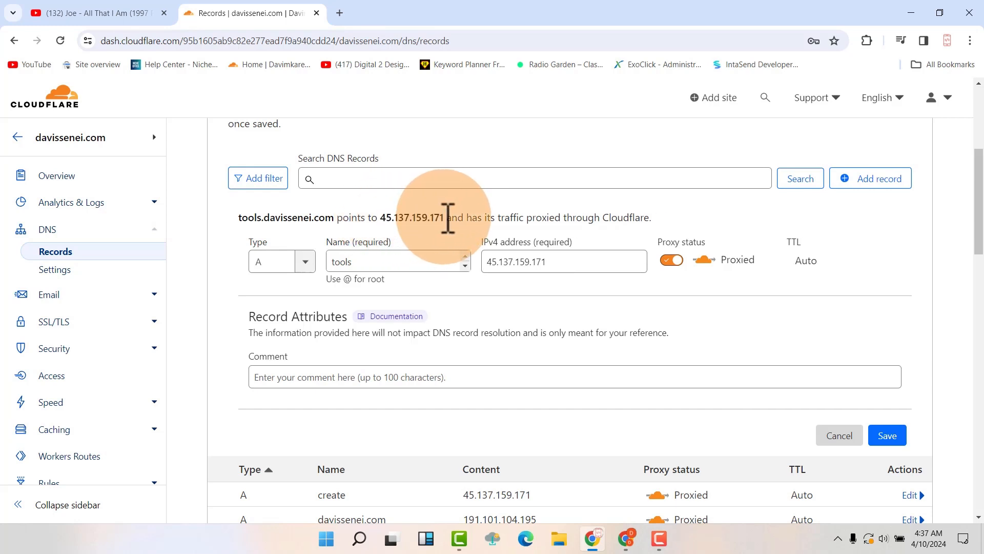
{"action": "mouse_move", "coordinate": [886, 435]}
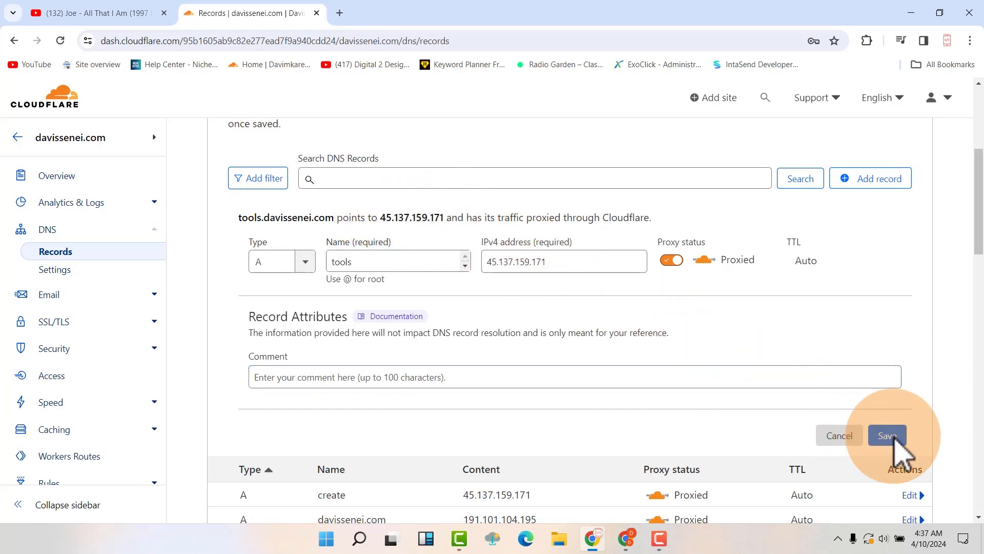
{"action": "mouse_move", "coordinate": [887, 435]}
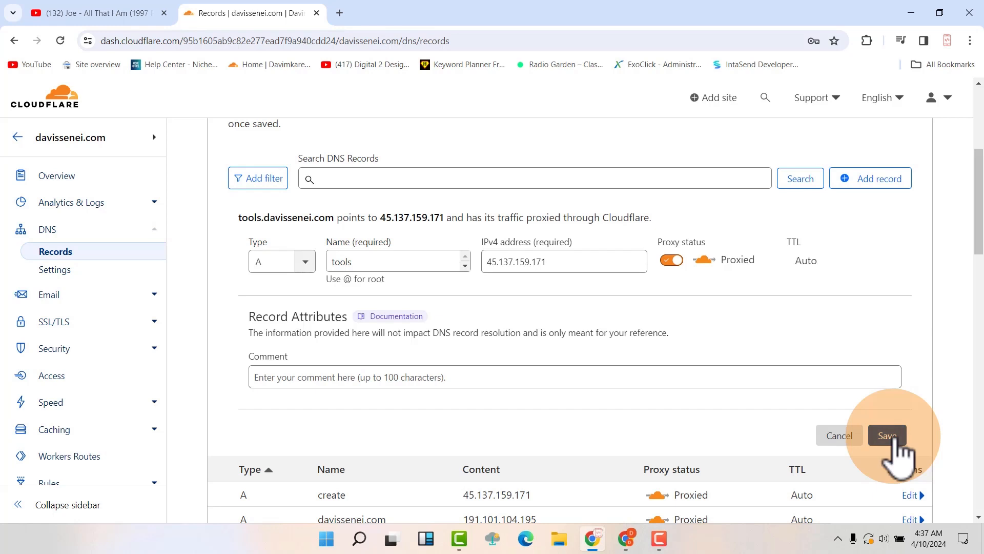
{"action": "left_click", "coordinate": [887, 435]}
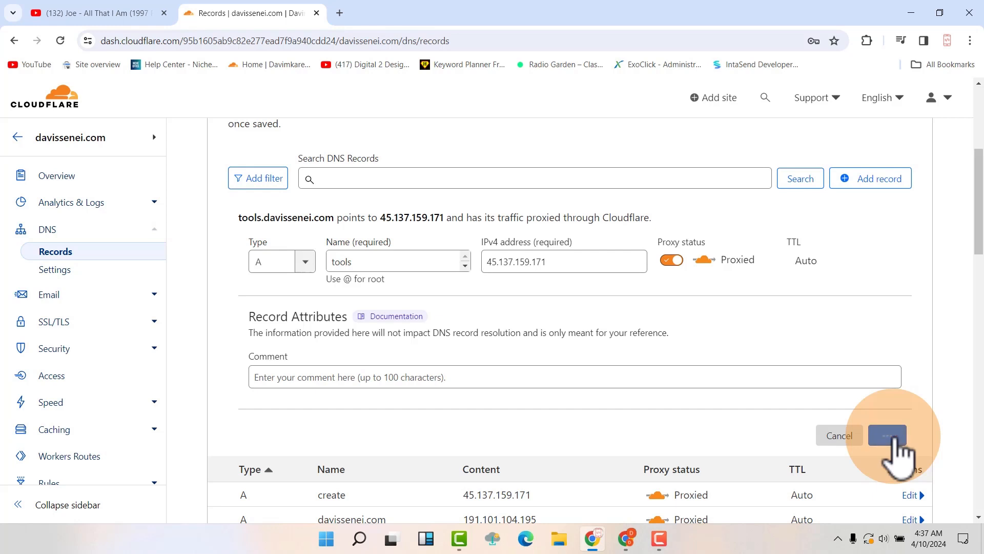
Confirm the save so the proxied 'tools' A record appears in the DNS list.
{"action": "left_click", "coordinate": [885, 435]}
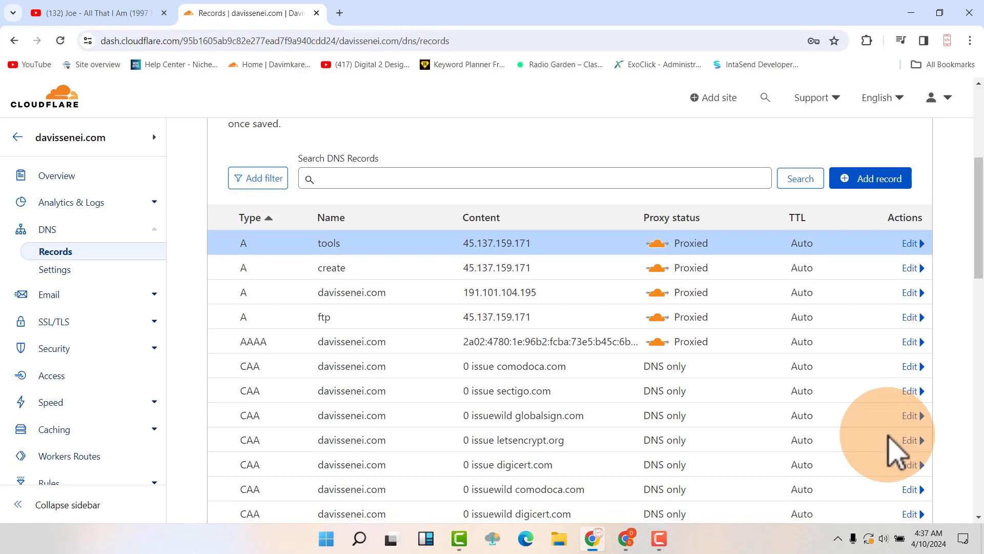
{"action": "mouse_move", "coordinate": [248, 286]}
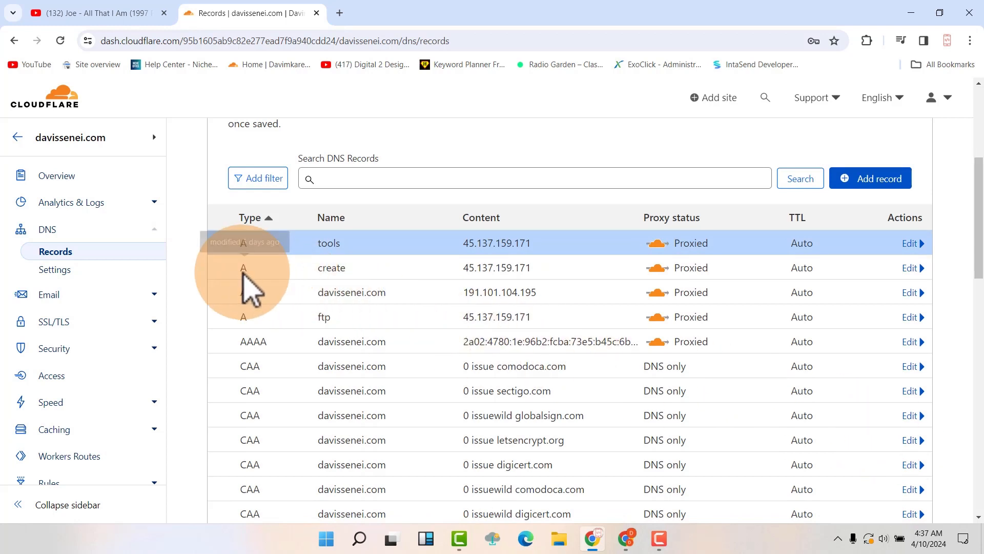
{"action": "mouse_move", "coordinate": [363, 270]}
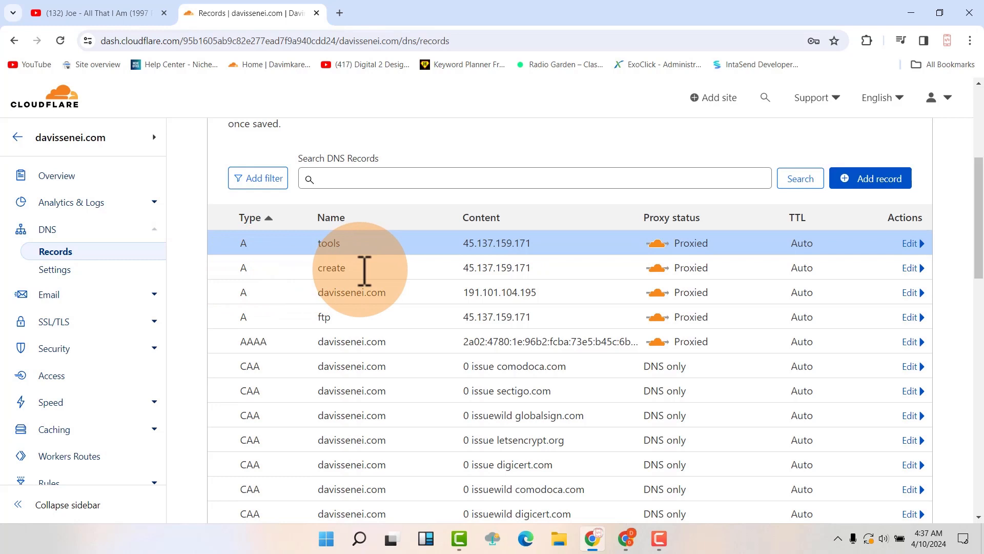
{"action": "mouse_move", "coordinate": [370, 285]}
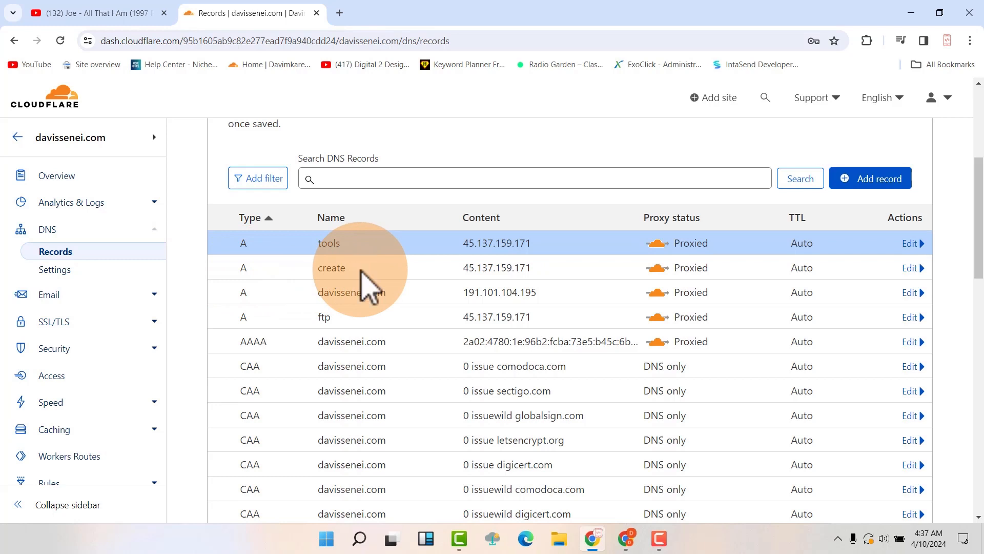
{"action": "mouse_move", "coordinate": [411, 292]}
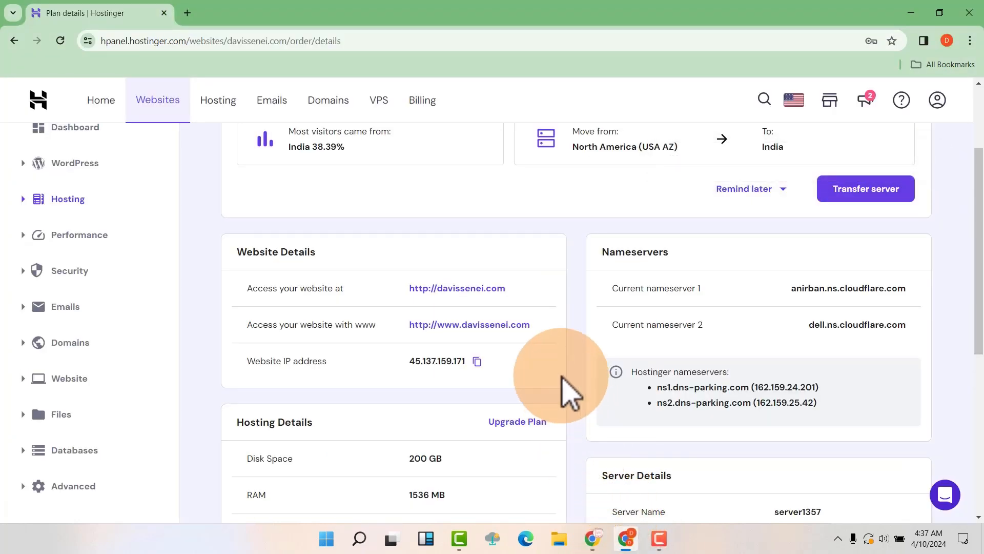
{"action": "mouse_move", "coordinate": [565, 386]}
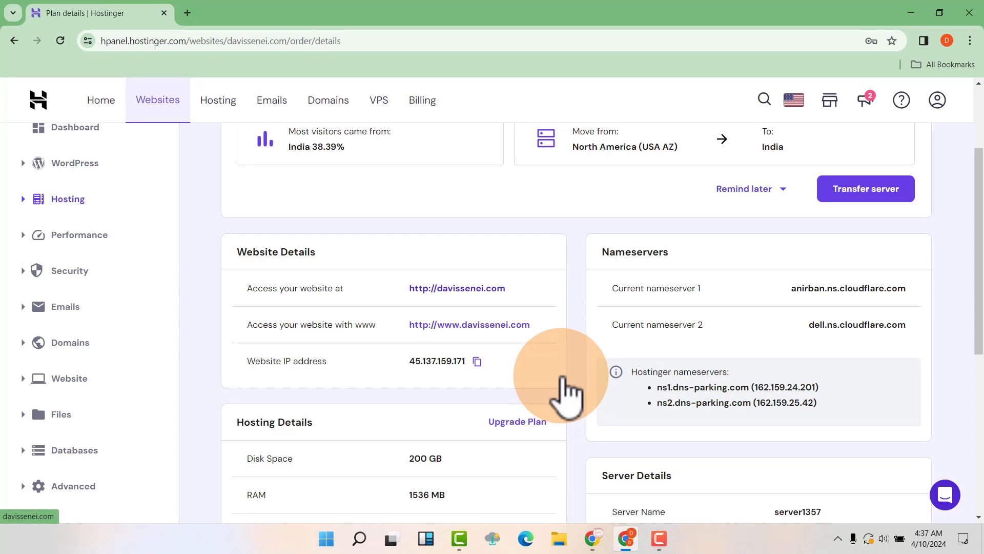
{"action": "mouse_move", "coordinate": [167, 103]}
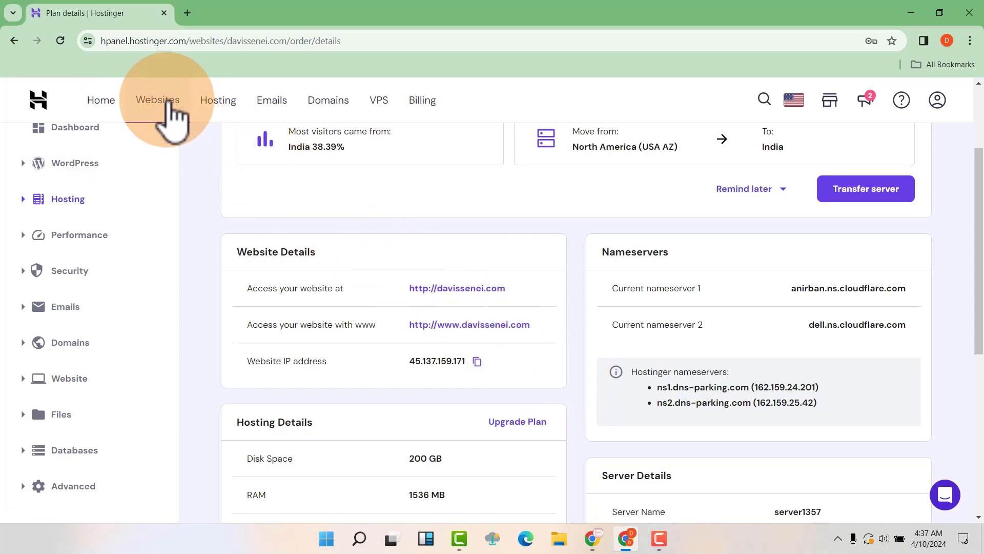
From the Websites list, open hosting management for tools.davissenei.com.
{"action": "left_click", "coordinate": [156, 100]}
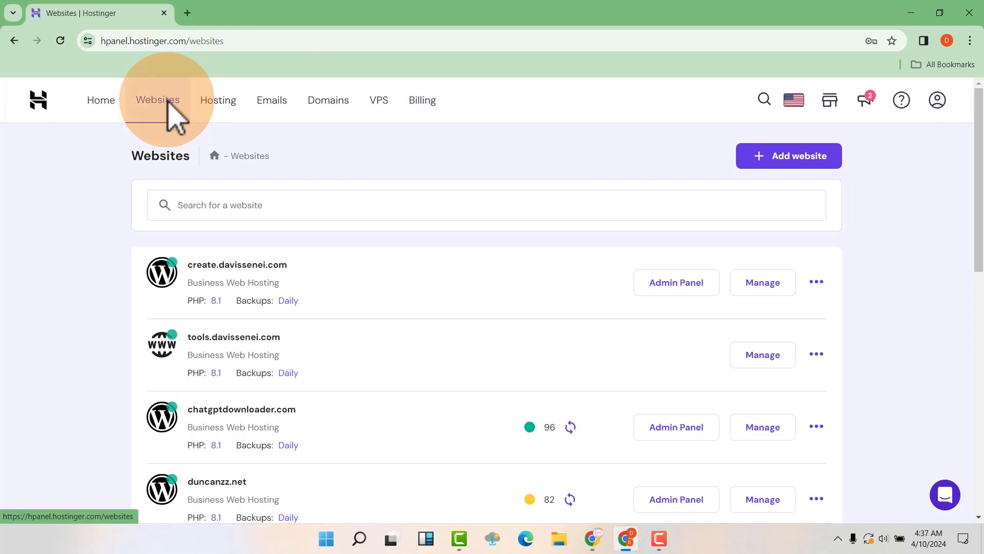
{"action": "mouse_move", "coordinate": [207, 358]}
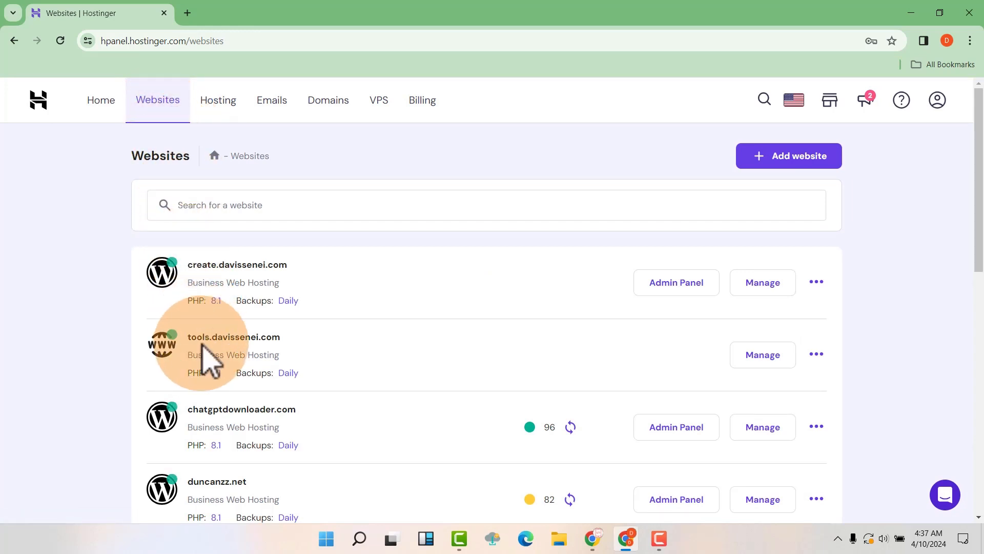
{"action": "mouse_move", "coordinate": [332, 363]}
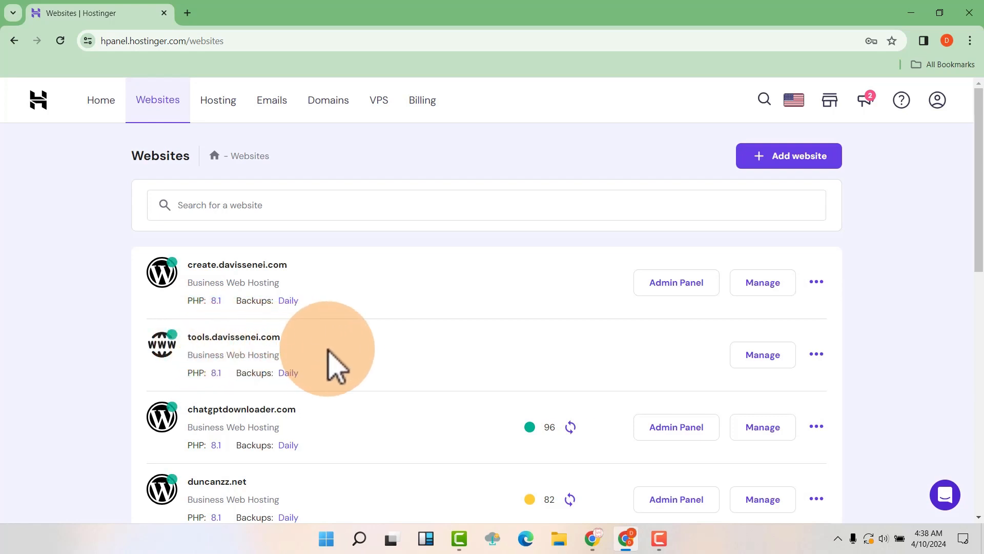
{"action": "mouse_move", "coordinate": [352, 367]}
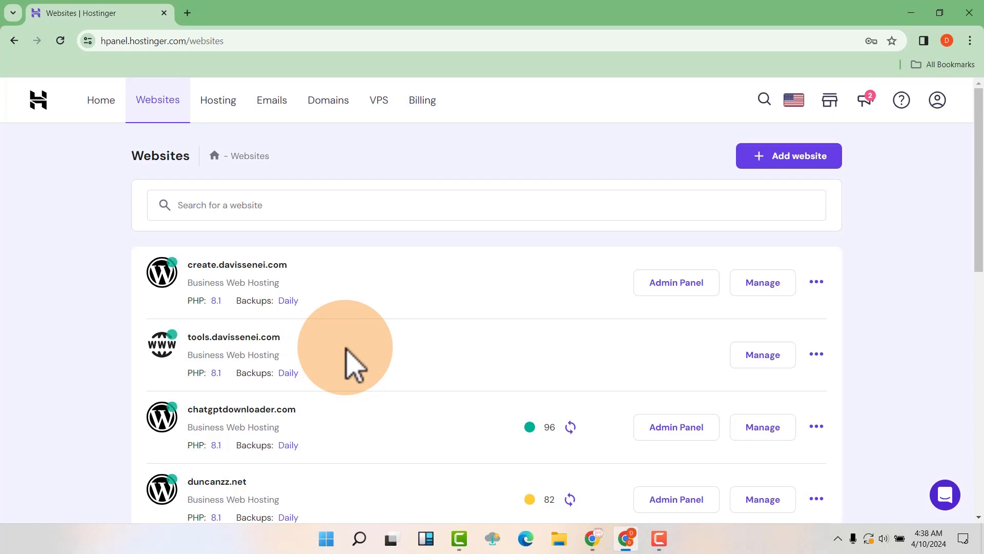
{"action": "mouse_move", "coordinate": [249, 344]}
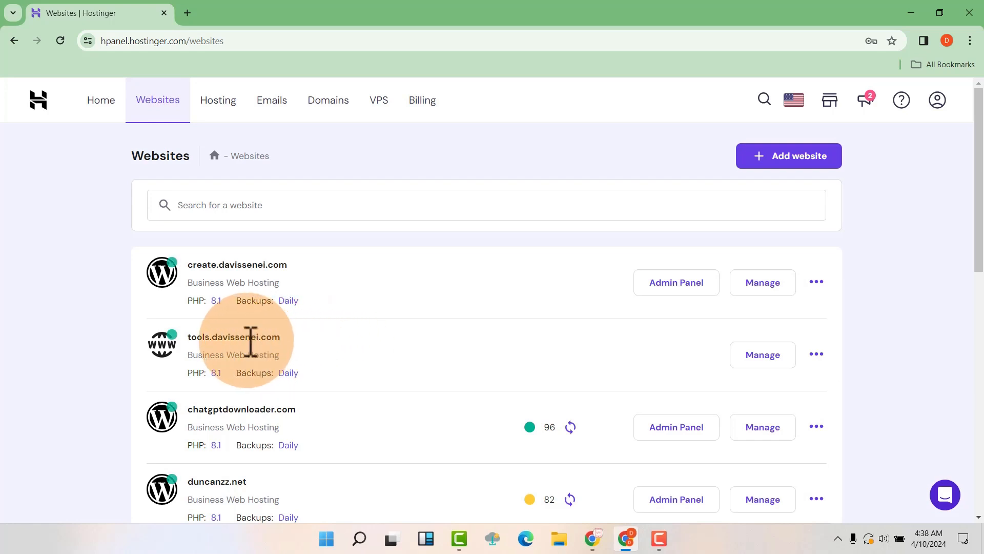
{"action": "mouse_move", "coordinate": [210, 361]}
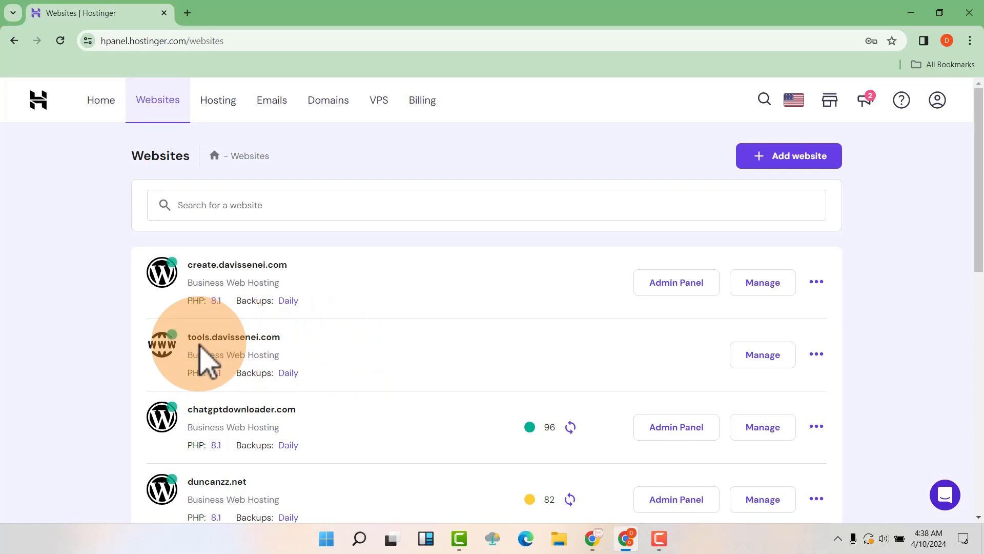
{"action": "mouse_move", "coordinate": [216, 341]}
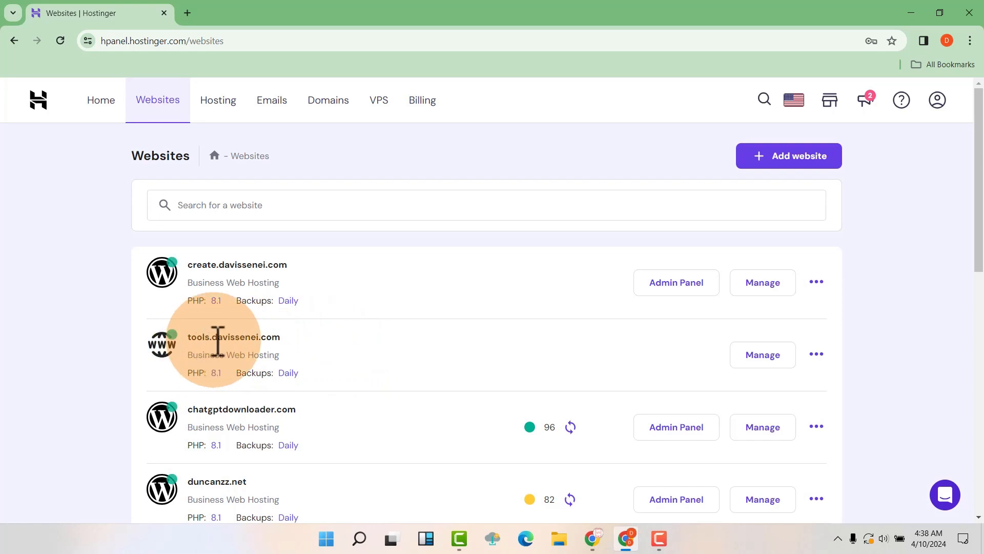
{"action": "mouse_move", "coordinate": [223, 364]}
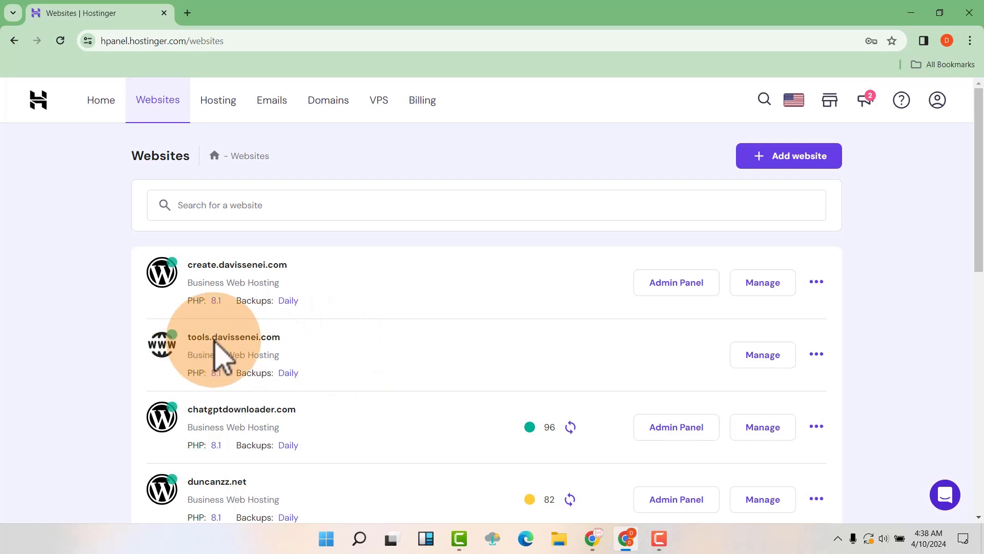
{"action": "mouse_move", "coordinate": [304, 361]}
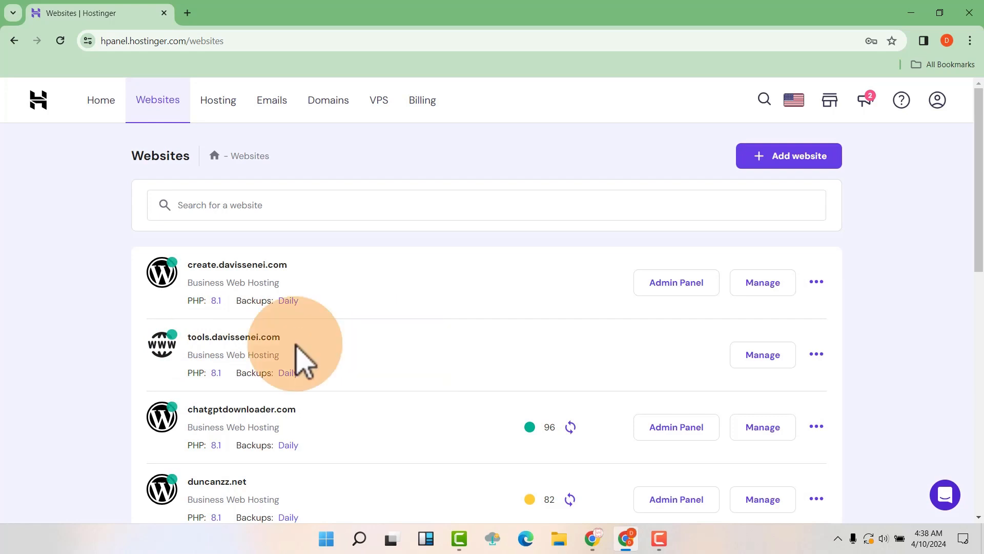
{"action": "mouse_move", "coordinate": [672, 363]}
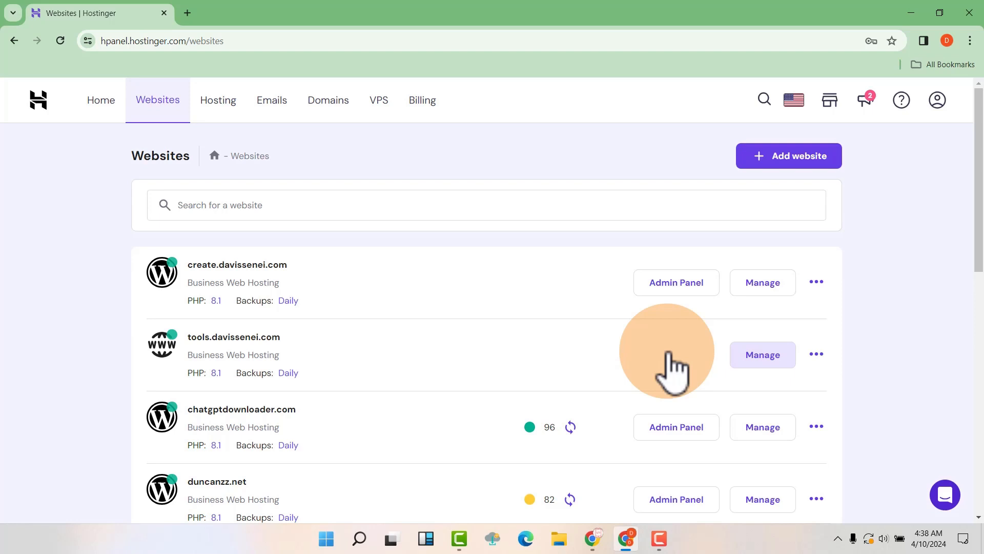
{"action": "left_click", "coordinate": [761, 355]}
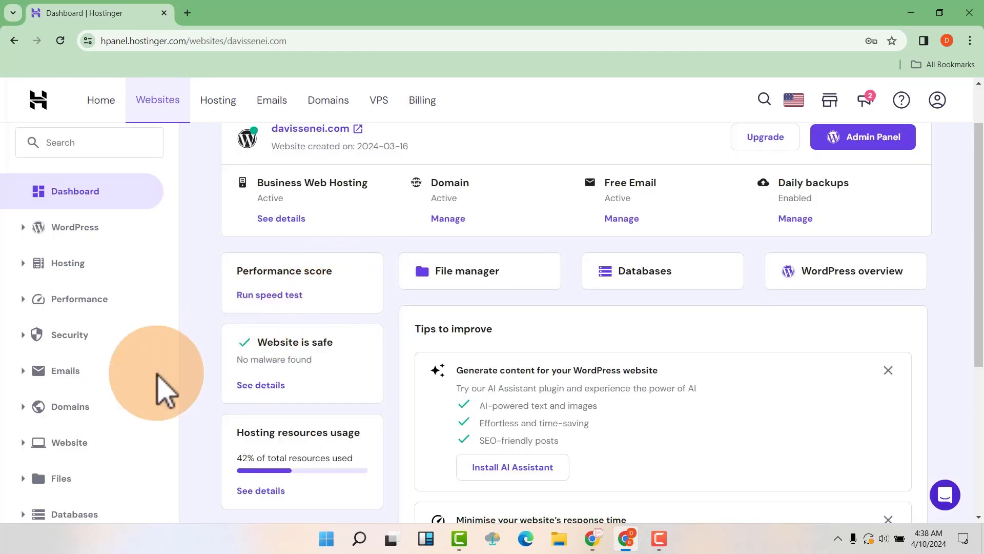
Open Auto Installer and select WordPress to bring up its install form.
{"action": "left_click", "coordinate": [69, 441]}
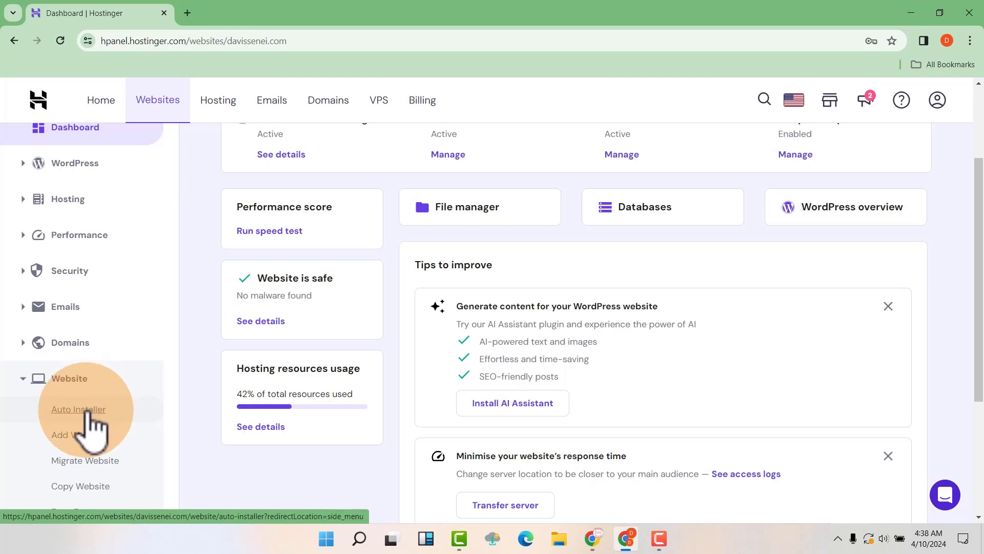
{"action": "left_click", "coordinate": [77, 408]}
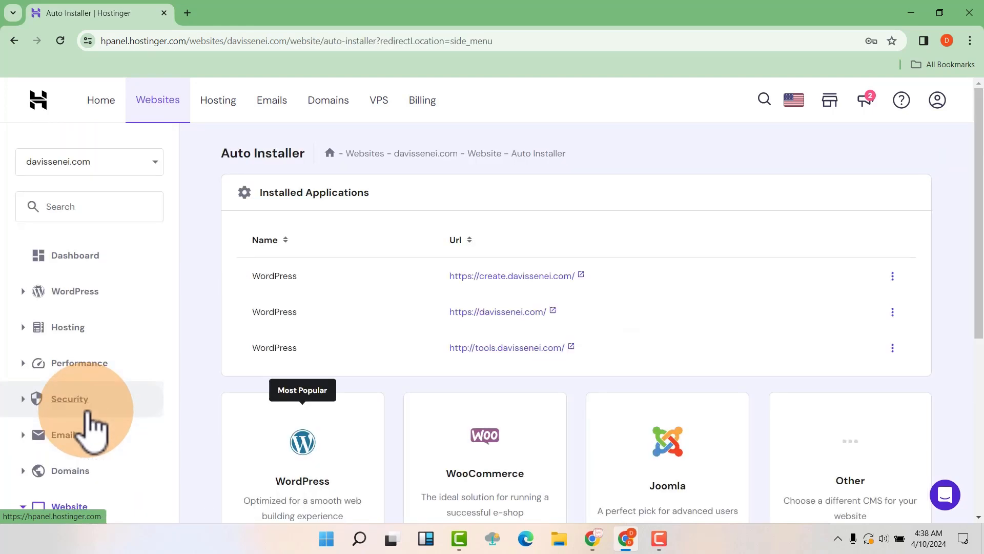
{"action": "scroll", "scroll_direction": "down", "scroll_amount": 3}
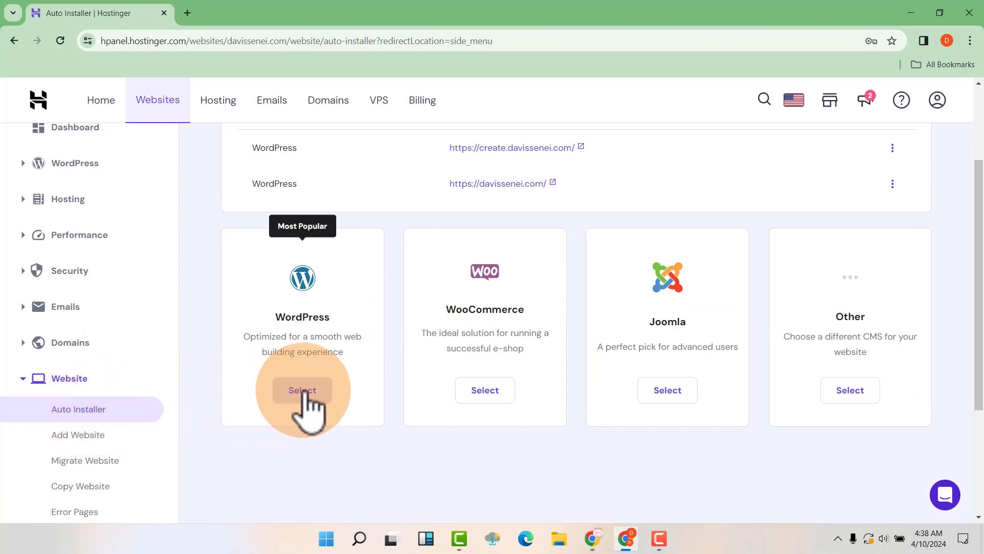
{"action": "left_click", "coordinate": [302, 389]}
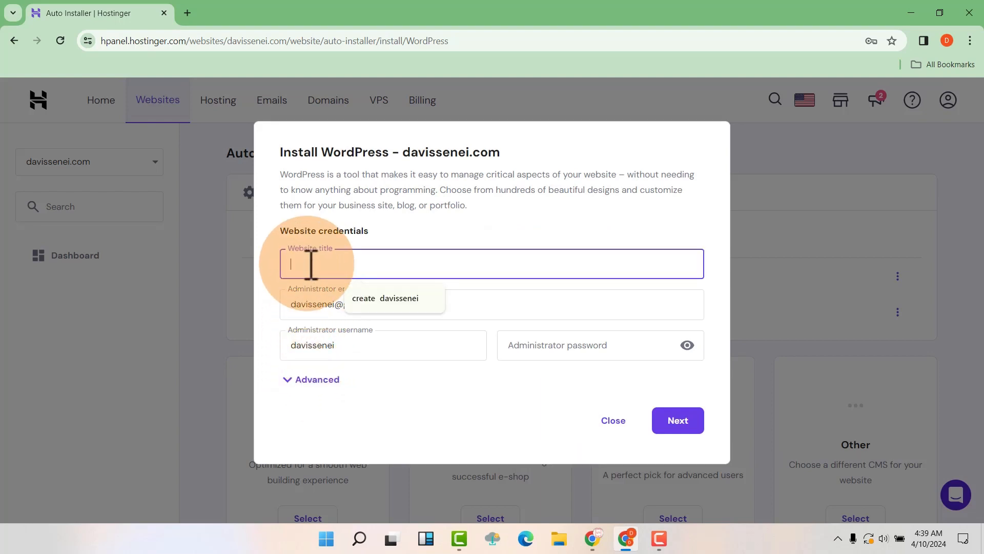
Set the website title to 'Tools' and enter a strong administrator password.
{"action": "type", "text": "Too"}
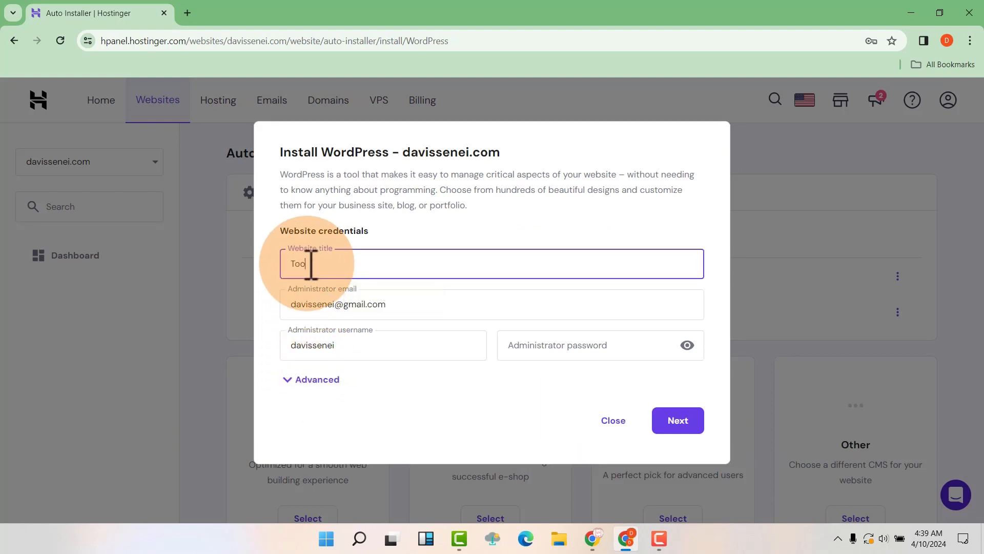
{"action": "type", "text": "ls"}
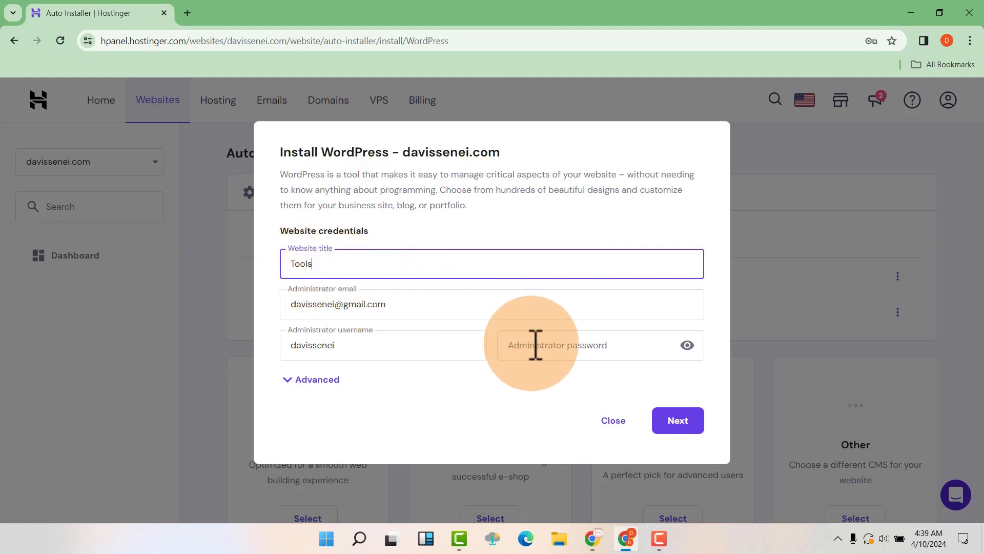
{"action": "left_click", "coordinate": [593, 344]}
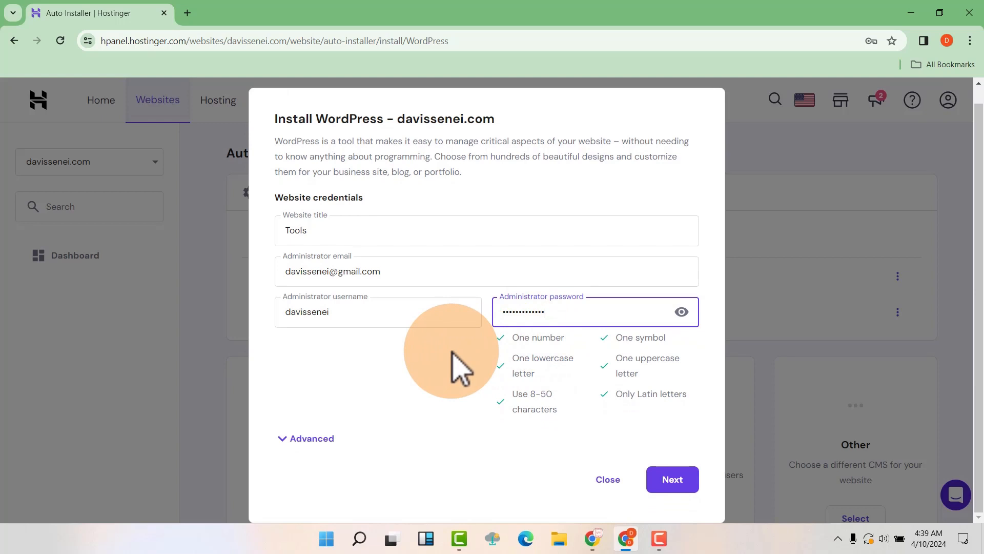
{"action": "mouse_move", "coordinate": [384, 386]}
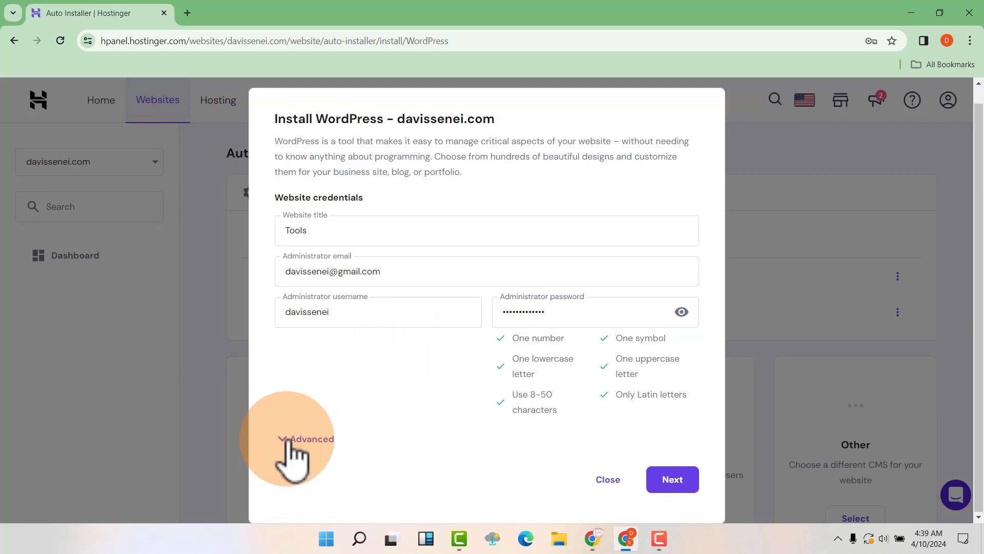
Set the installation path to tools.davissenei.com and install WordPress.
{"action": "left_click", "coordinate": [310, 438]}
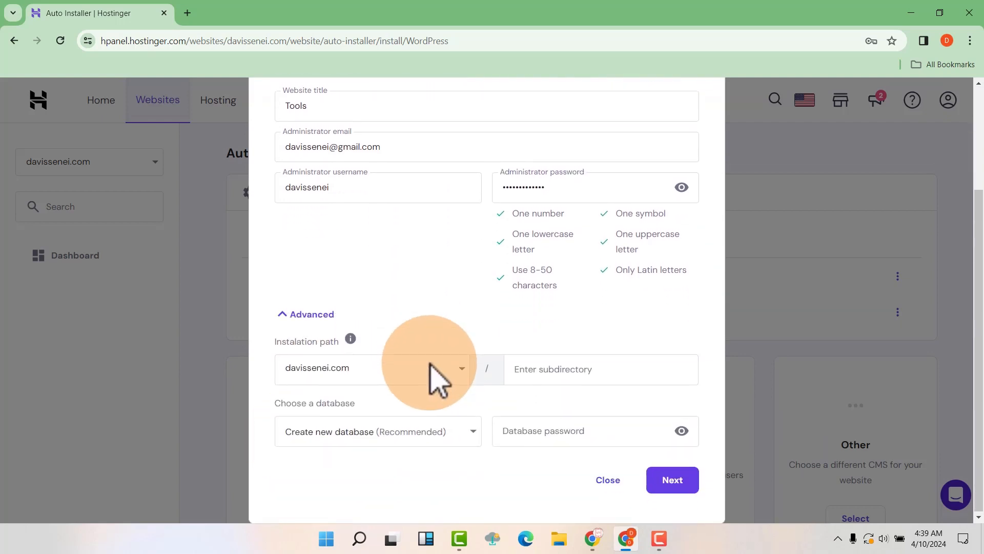
{"action": "mouse_move", "coordinate": [370, 395]}
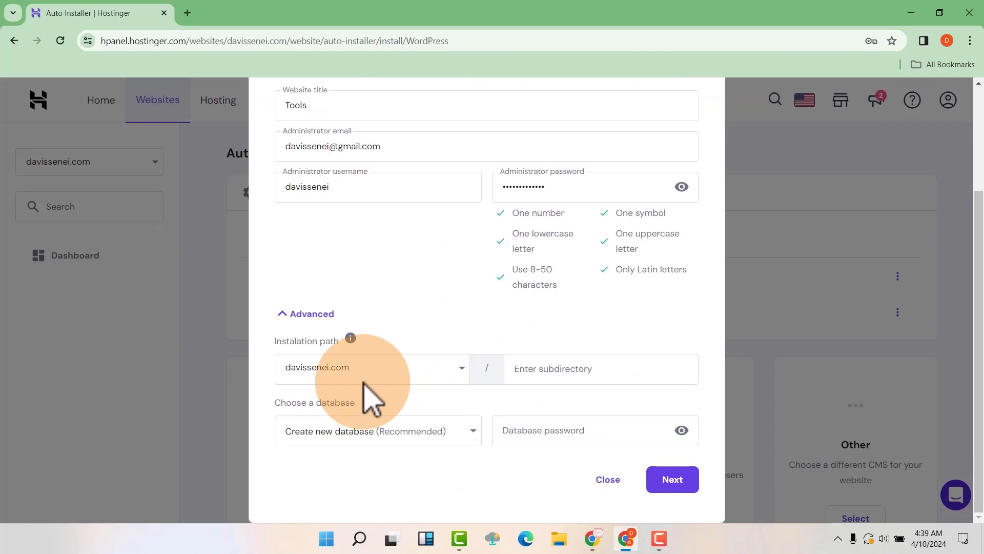
{"action": "mouse_move", "coordinate": [411, 393]}
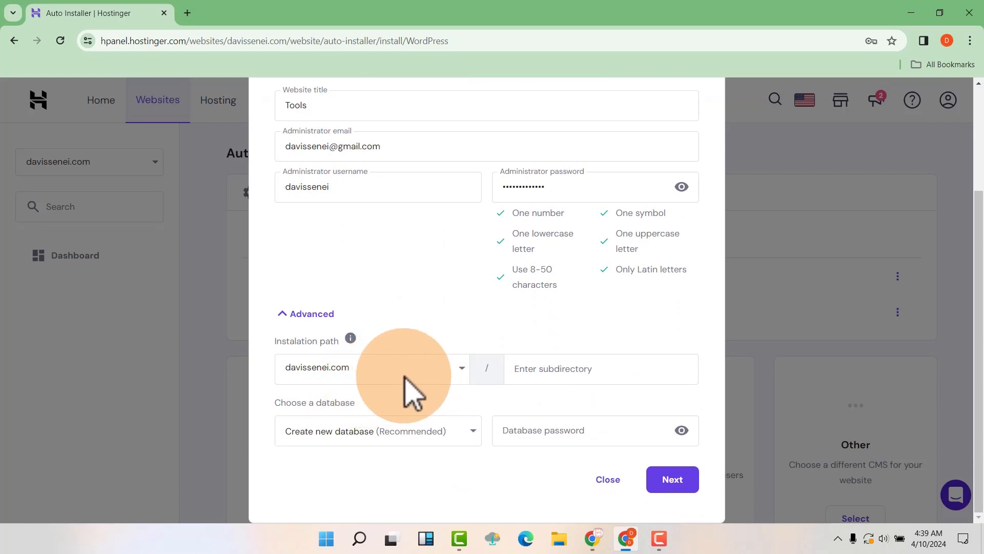
{"action": "mouse_move", "coordinate": [445, 383]}
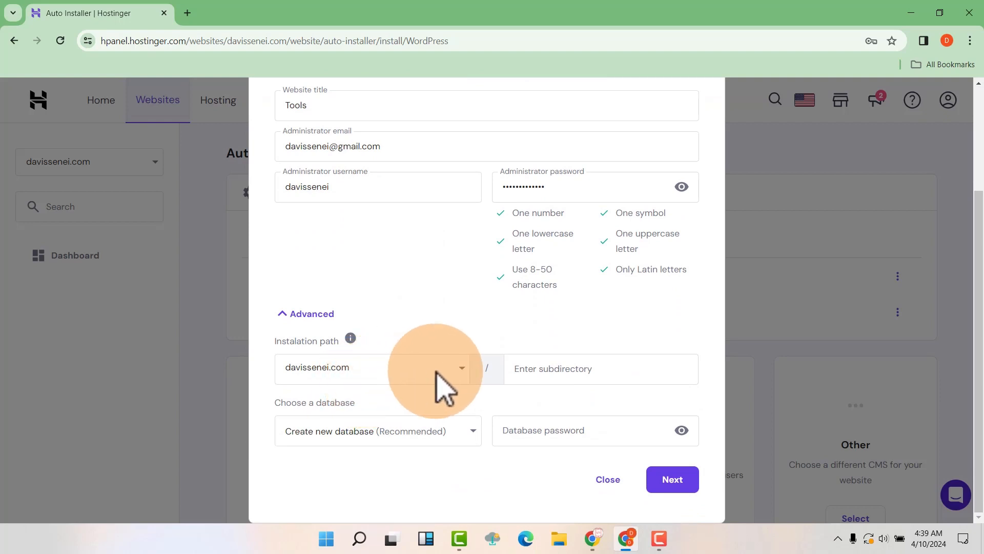
{"action": "mouse_move", "coordinate": [464, 383]}
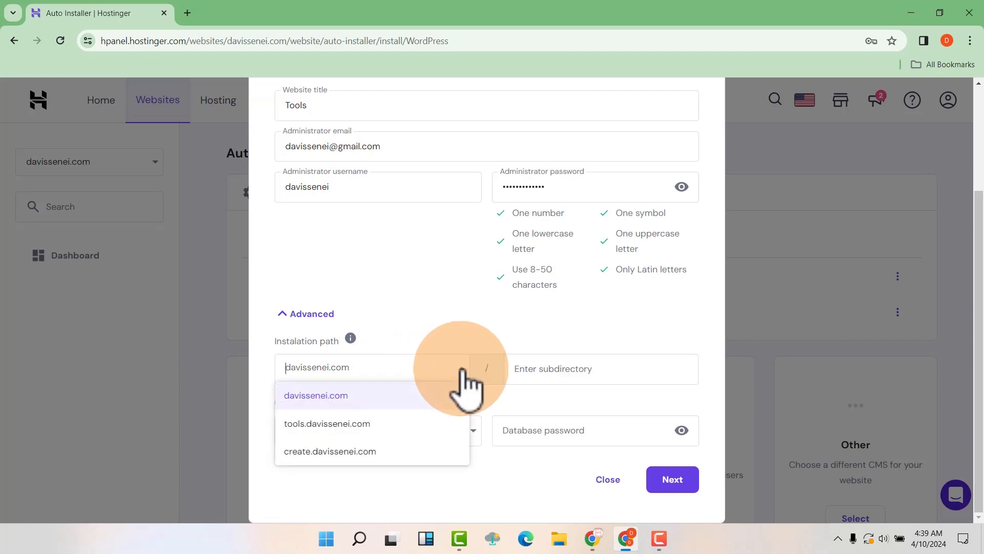
{"action": "mouse_move", "coordinate": [327, 423]}
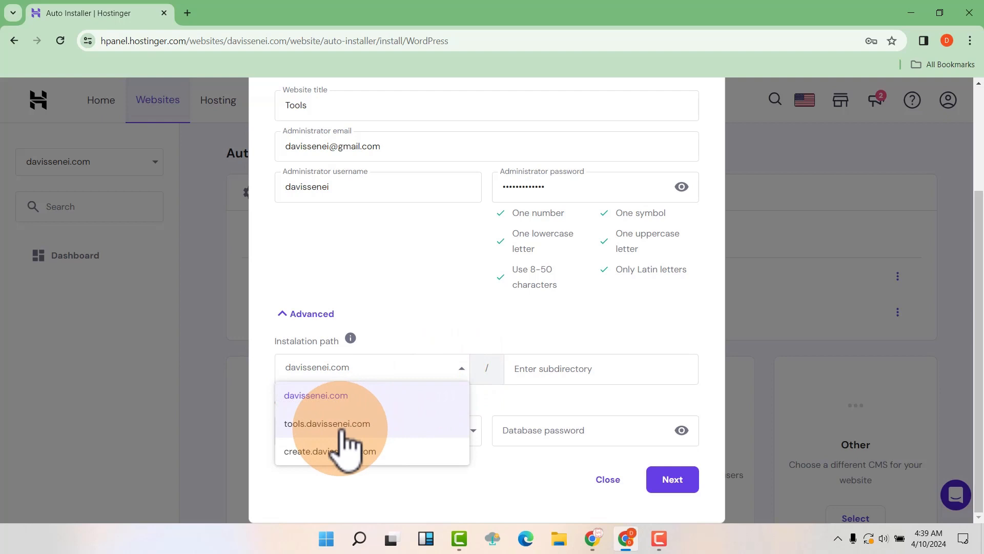
{"action": "left_click", "coordinate": [327, 423]}
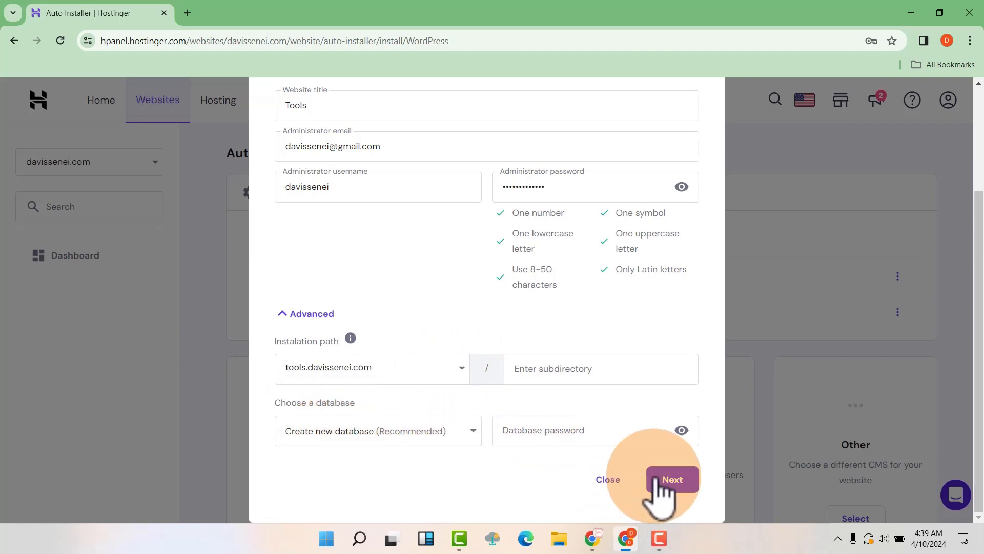
{"action": "left_click", "coordinate": [671, 478]}
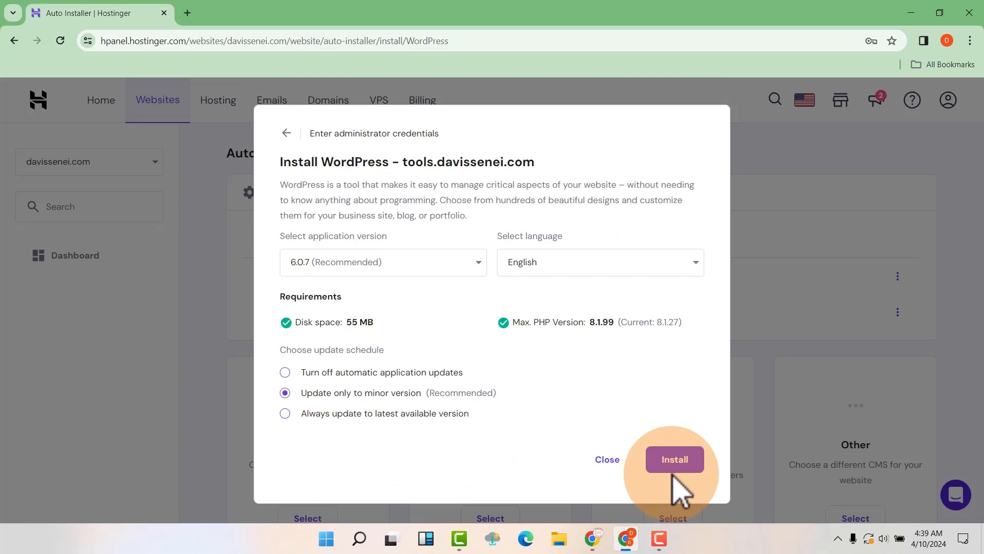
{"action": "left_click", "coordinate": [674, 459]}
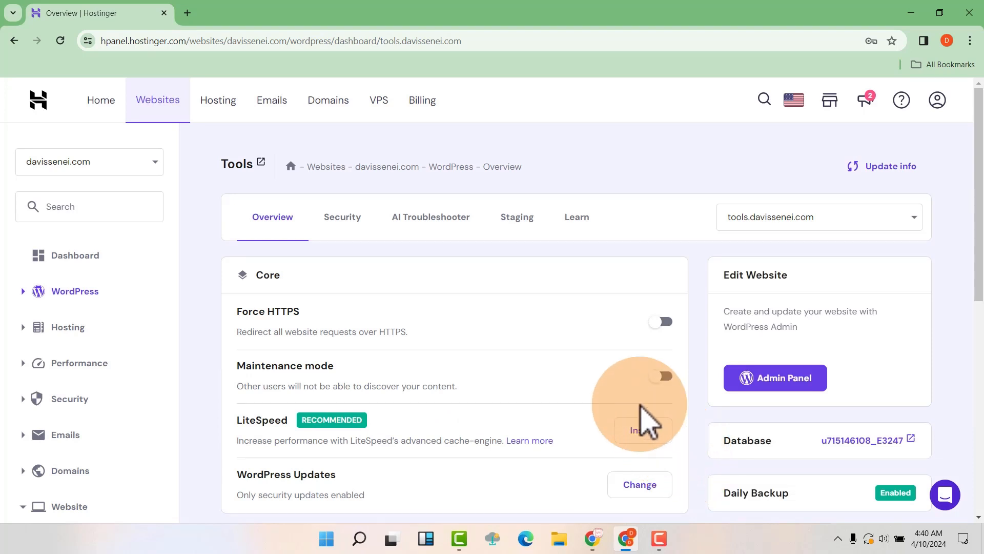
{"action": "mouse_move", "coordinate": [590, 352]}
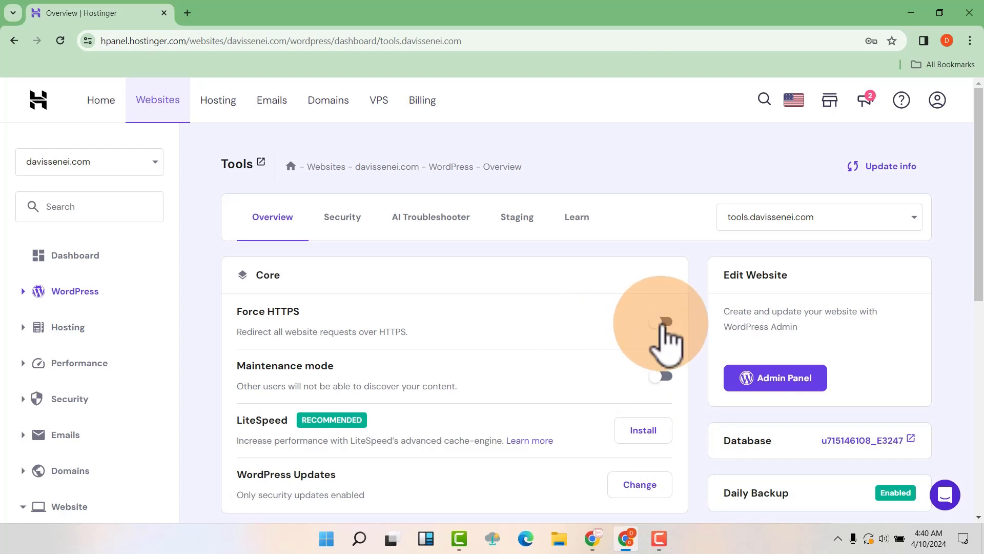
Switch on Force HTTPS for tools.davissenei.com and confirm installing its SSL certificate.
{"action": "left_click", "coordinate": [662, 322]}
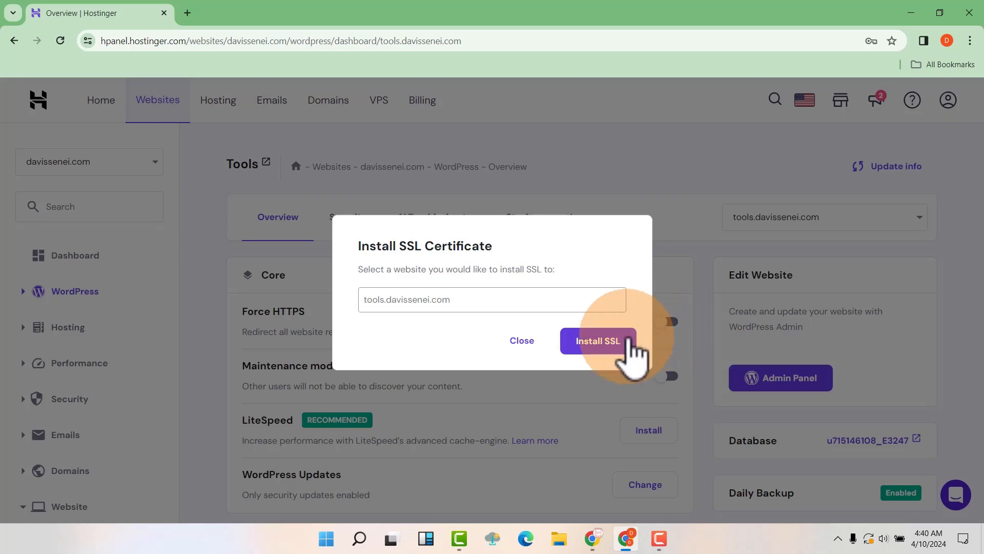
{"action": "left_click", "coordinate": [596, 341]}
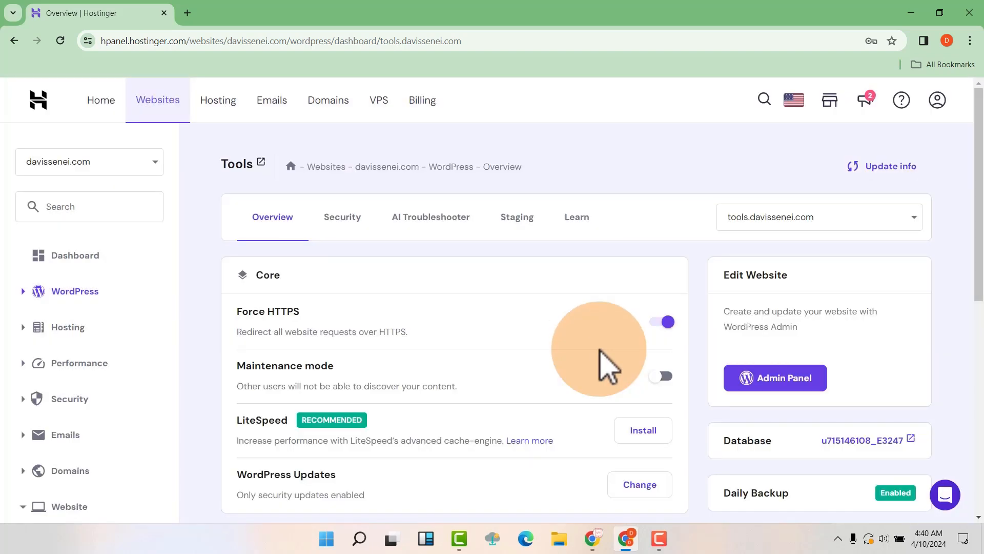
{"action": "mouse_move", "coordinate": [775, 377]}
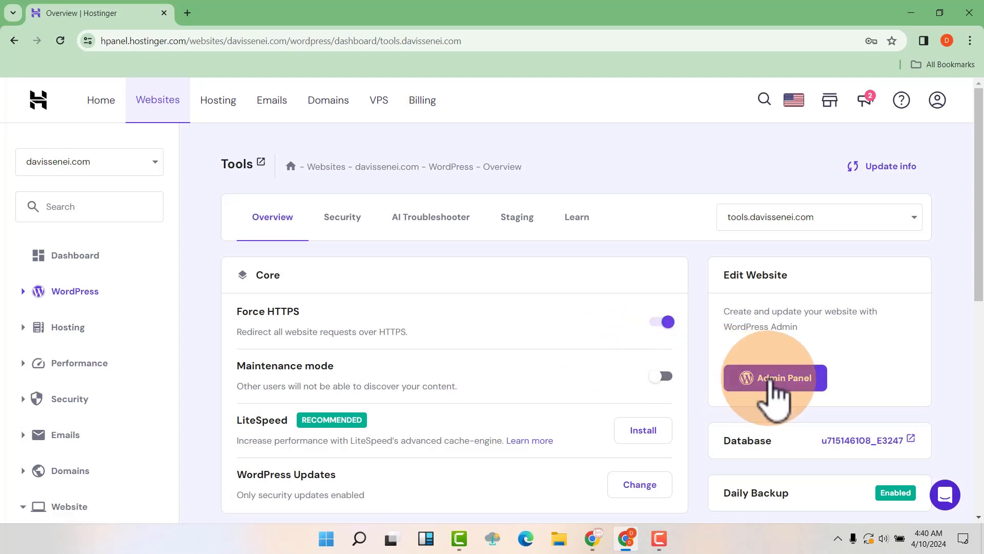
Open the tools.davissenei.com WordPress admin in a new tab, logged in as davissenei.
{"action": "left_click", "coordinate": [773, 377]}
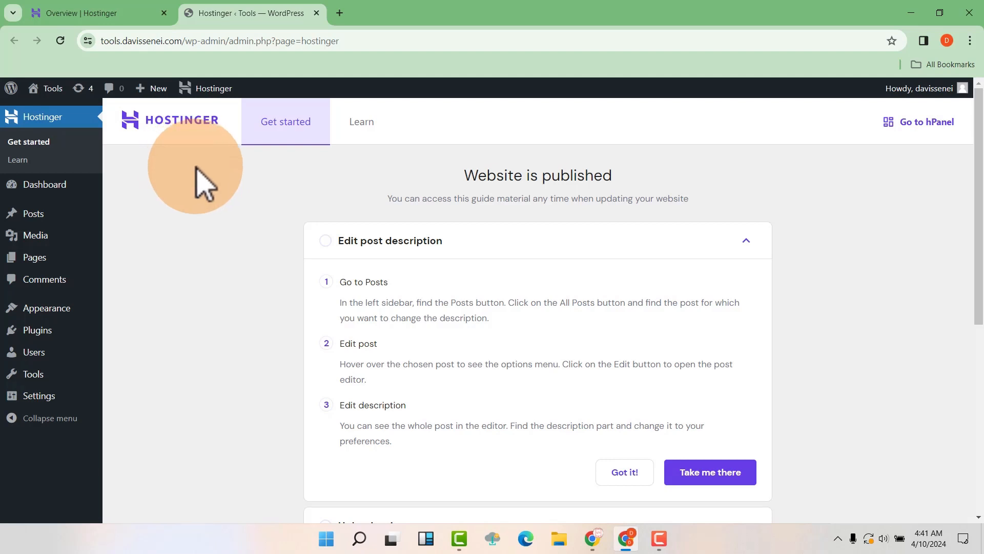
{"action": "mouse_move", "coordinate": [270, 201]}
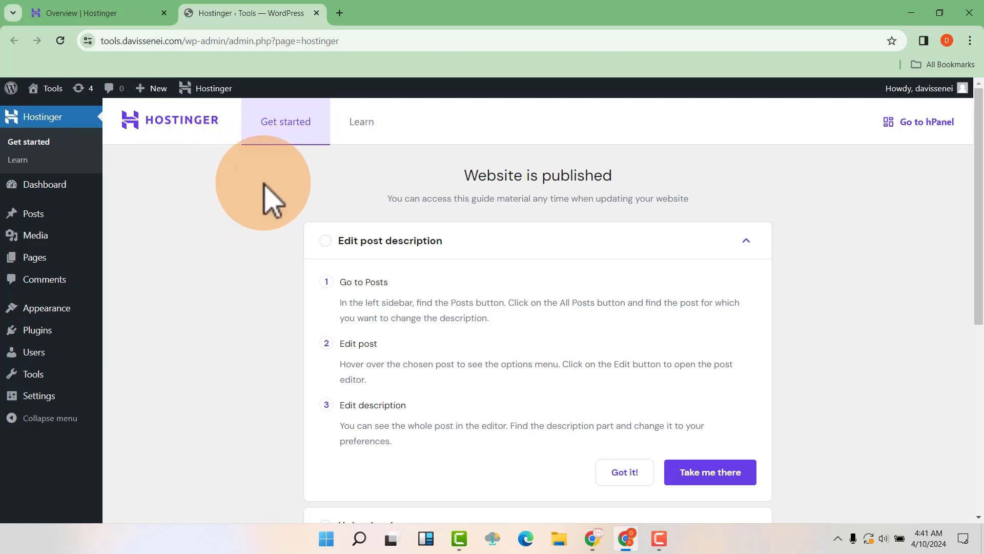
{"action": "mouse_move", "coordinate": [245, 169]}
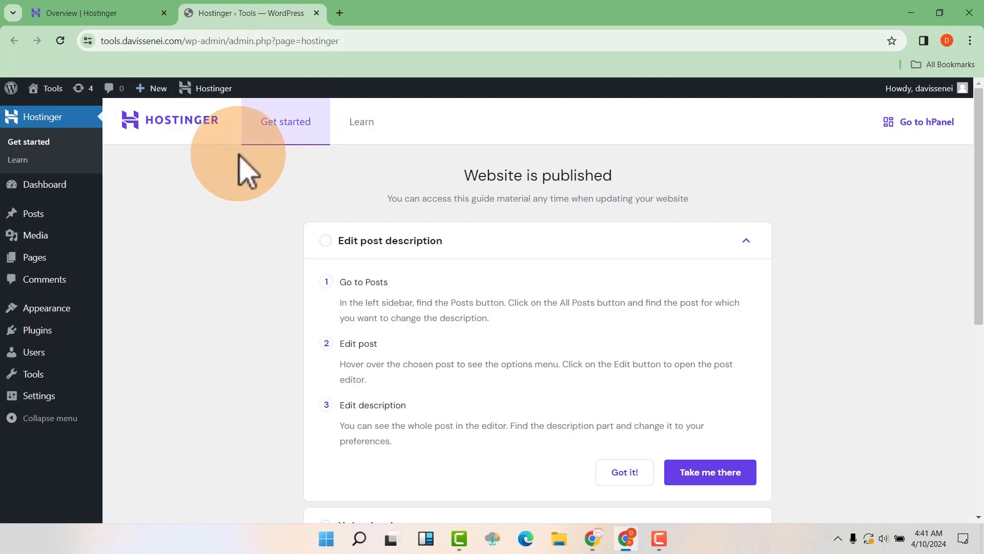
{"action": "mouse_move", "coordinate": [157, 59]}
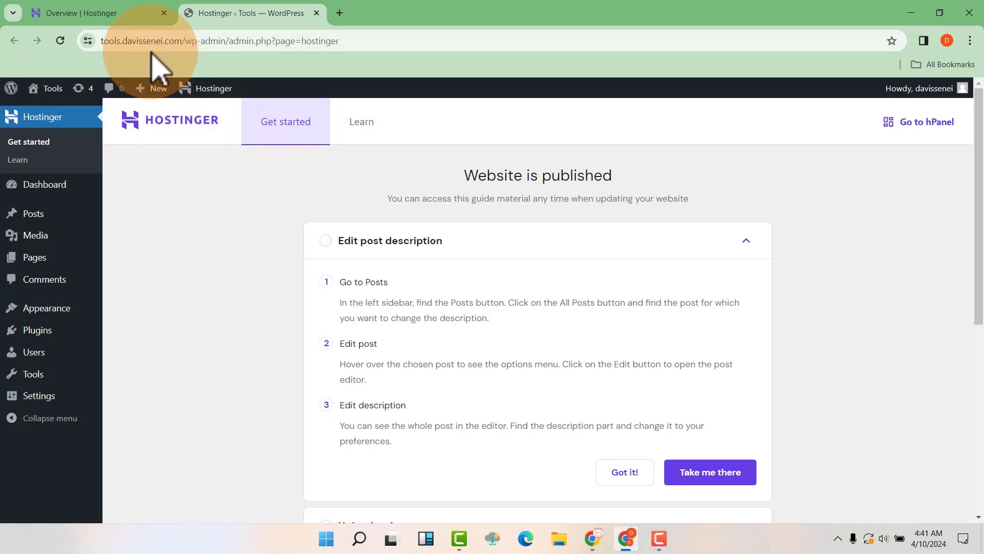
{"action": "mouse_move", "coordinate": [223, 236]}
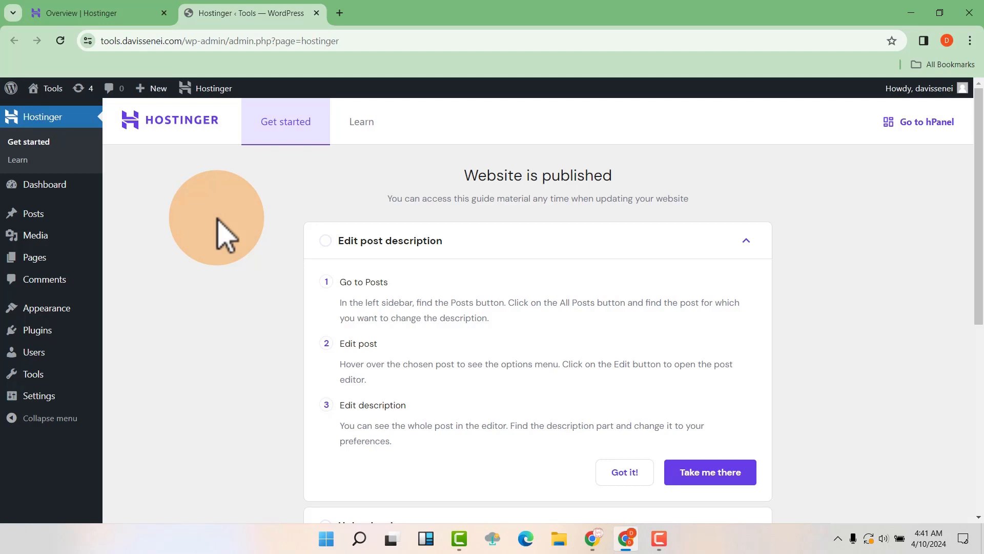
{"action": "mouse_move", "coordinate": [269, 300]}
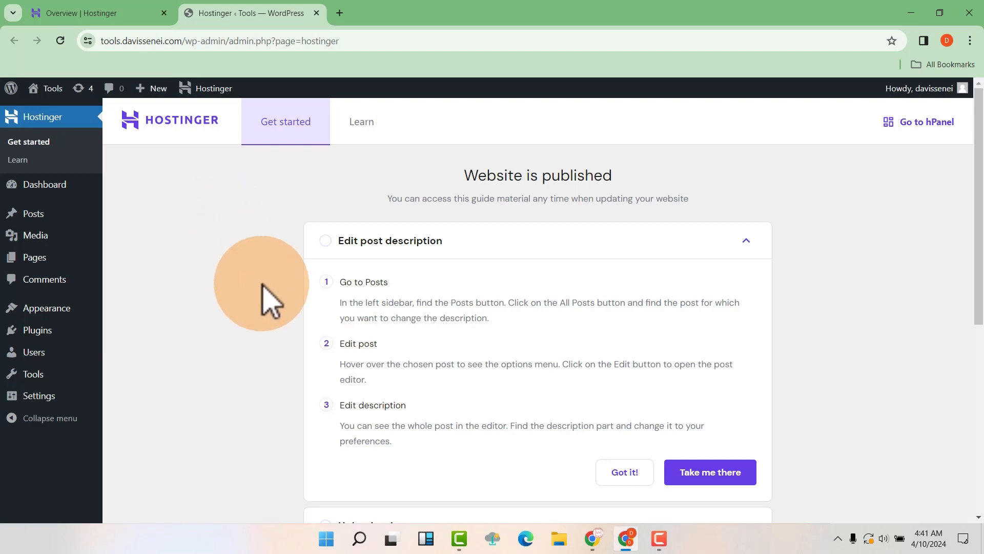